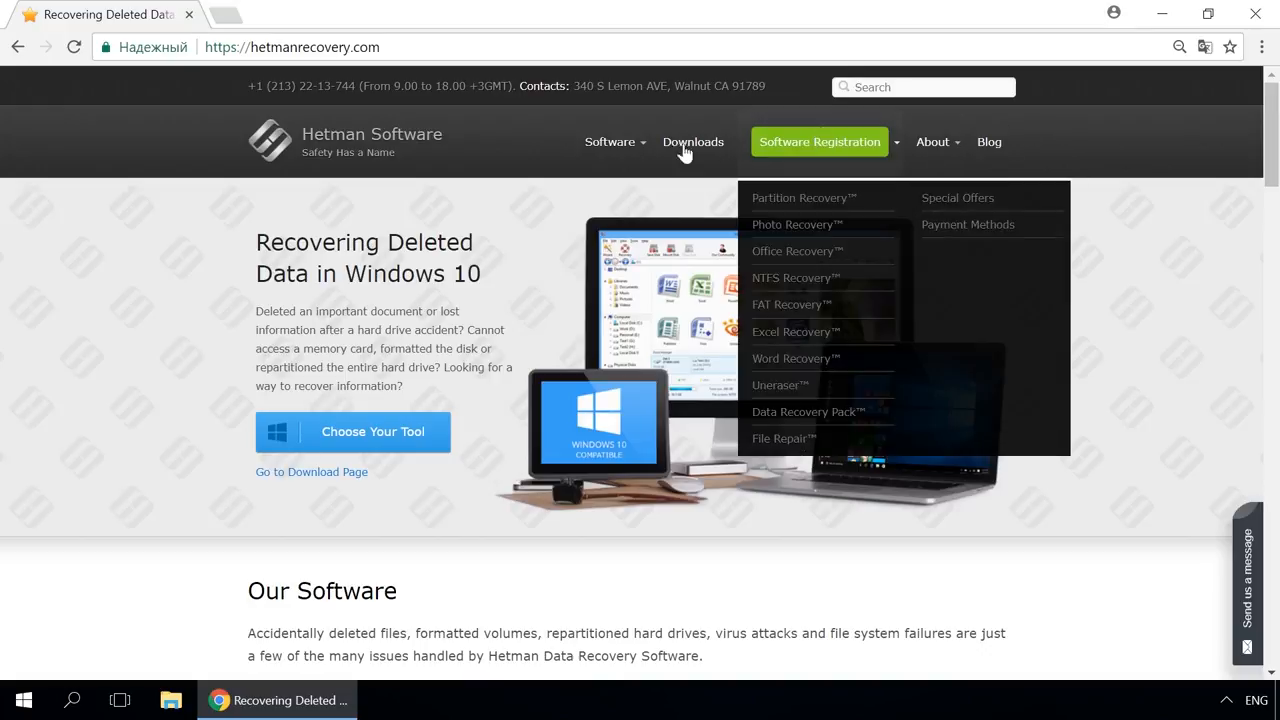
Step: Go from Hetman's hard drive recovery page to the blog's Storage Space article
{"action": "left_click", "coordinate": [803, 197]}
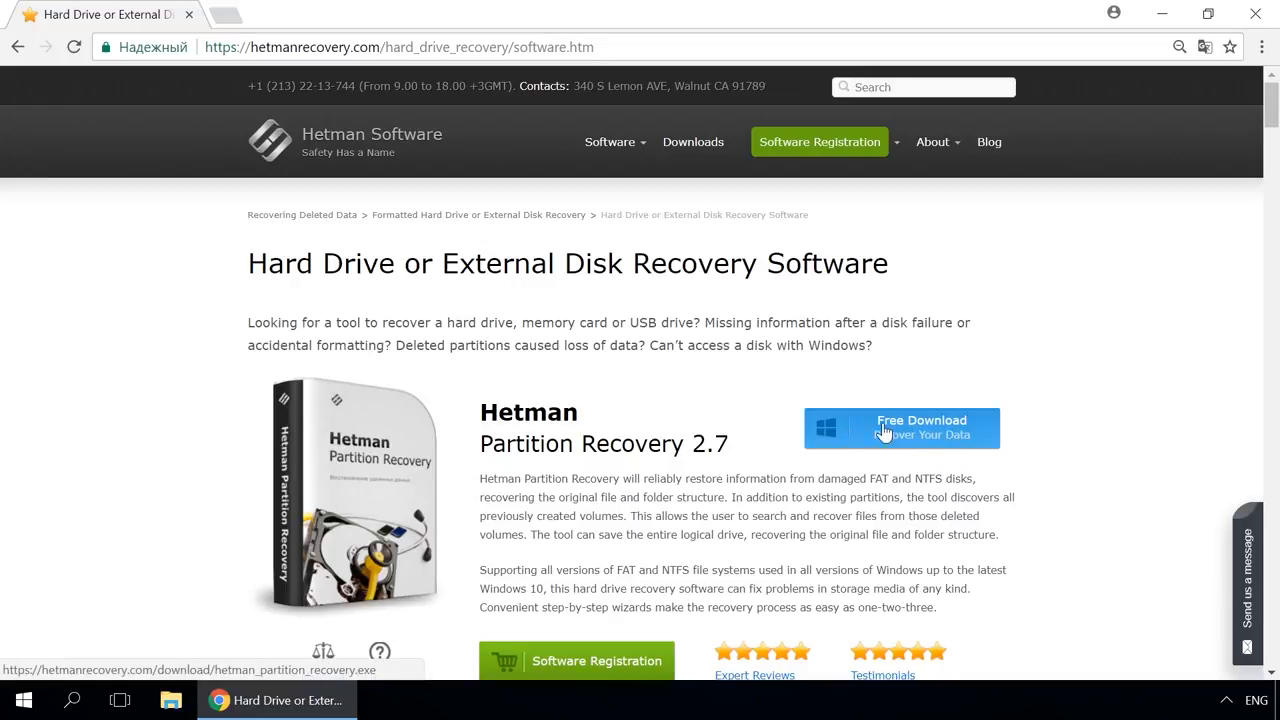
{"action": "mouse_move", "coordinate": [990, 437]}
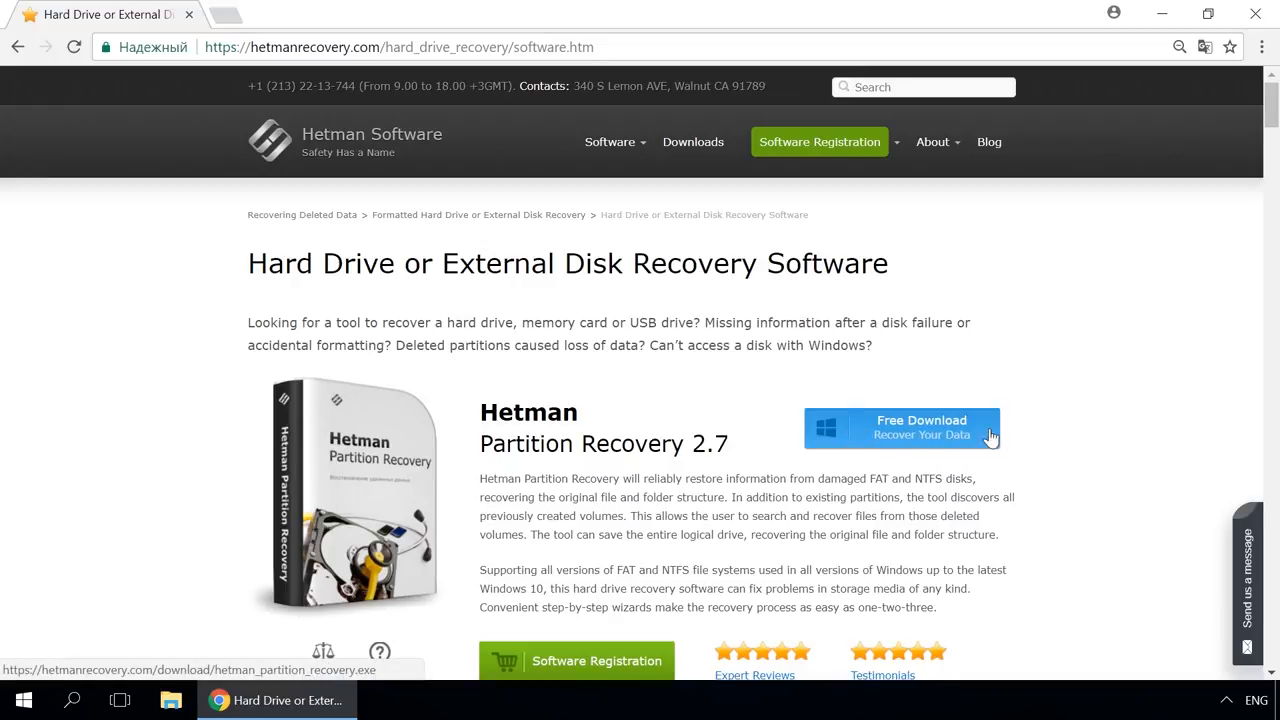
{"action": "mouse_move", "coordinate": [1058, 408]}
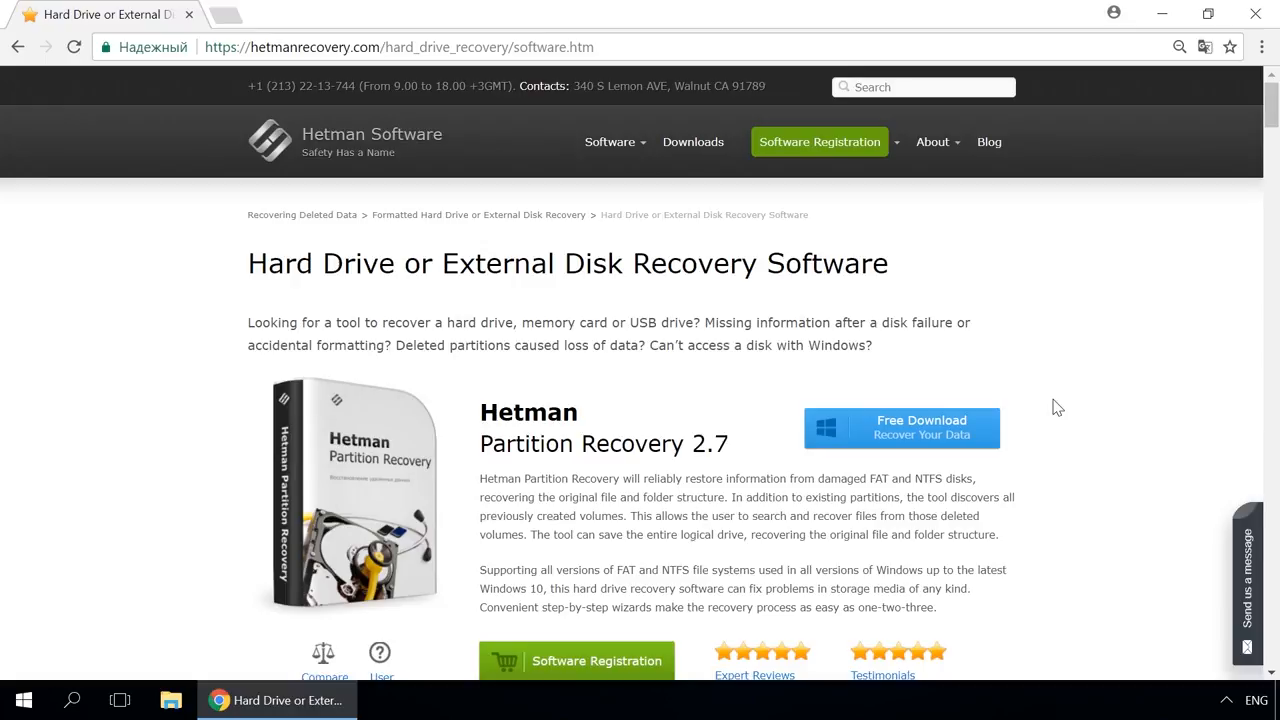
{"action": "mouse_move", "coordinate": [987, 141]}
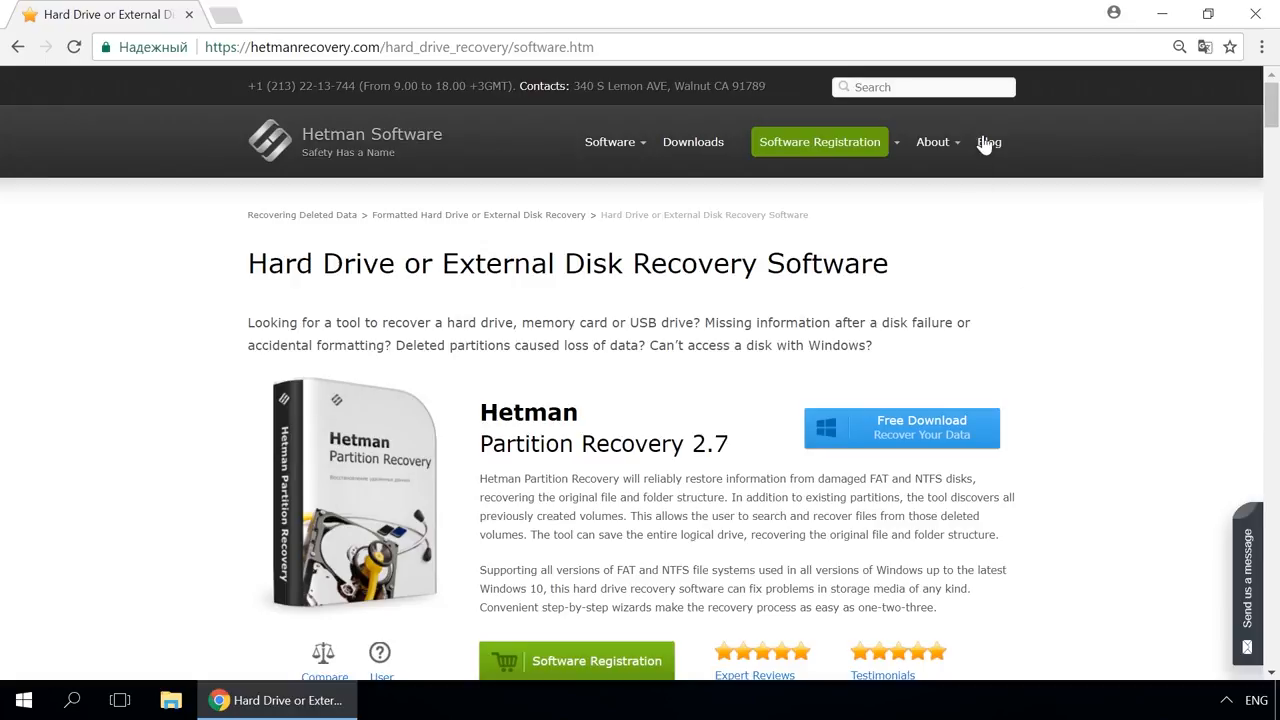
{"action": "left_click", "coordinate": [988, 141]}
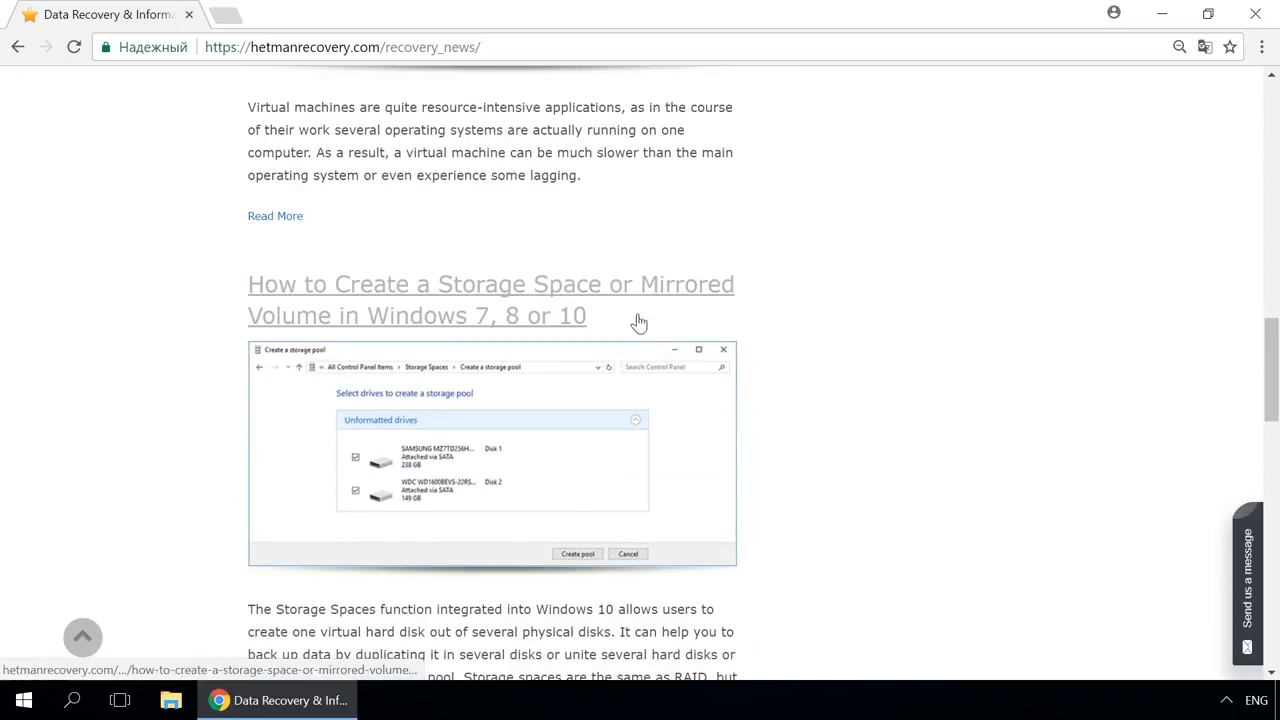
{"action": "left_click", "coordinate": [490, 300]}
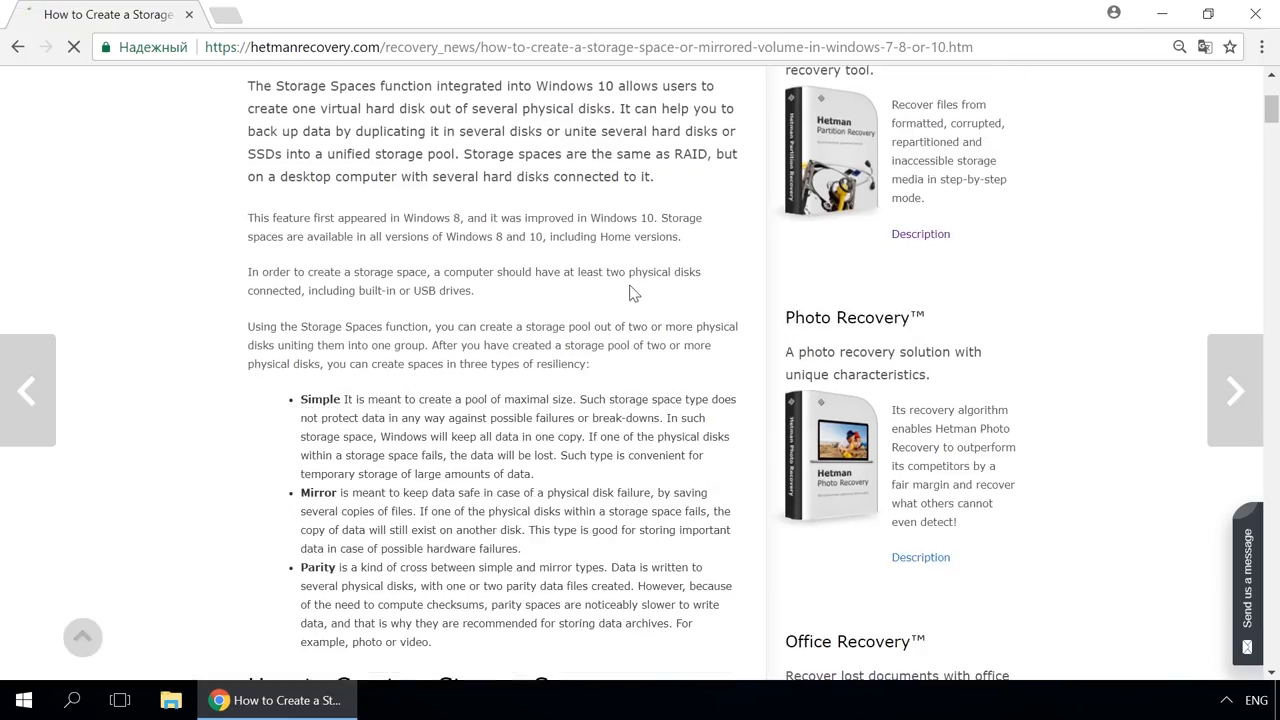
{"action": "scroll", "scroll_direction": "down", "scroll_amount": 3}
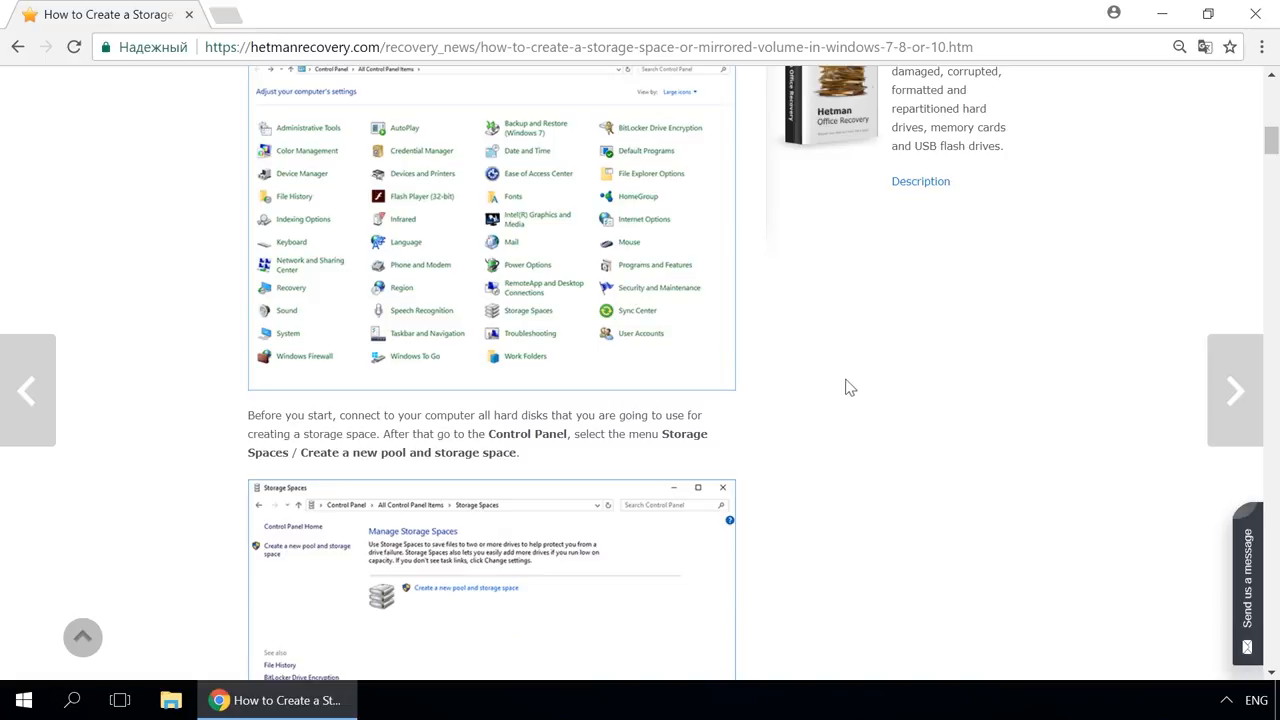
{"action": "mouse_move", "coordinate": [857, 388]}
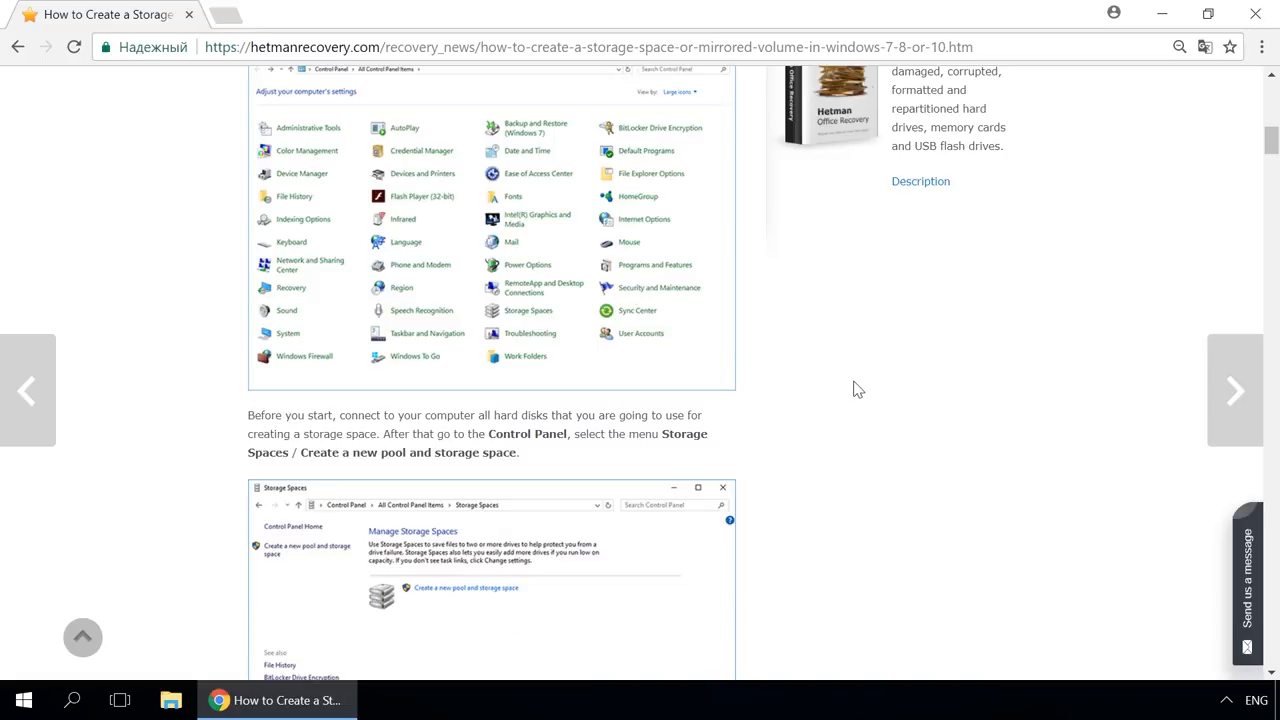
{"action": "mouse_move", "coordinate": [1248, 562]}
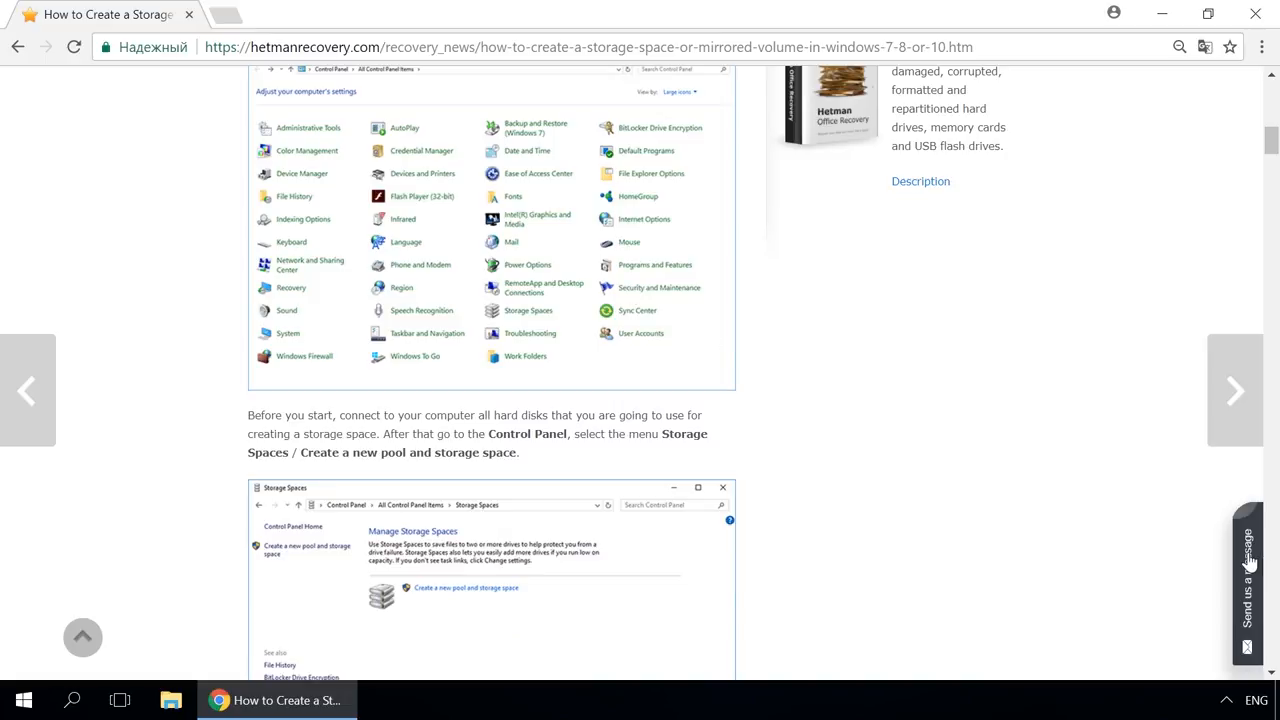
Step: Bring up AudioTag.info's music recognition page in Chrome beside the desktop 01.mp3
{"action": "left_click", "coordinate": [1247, 570]}
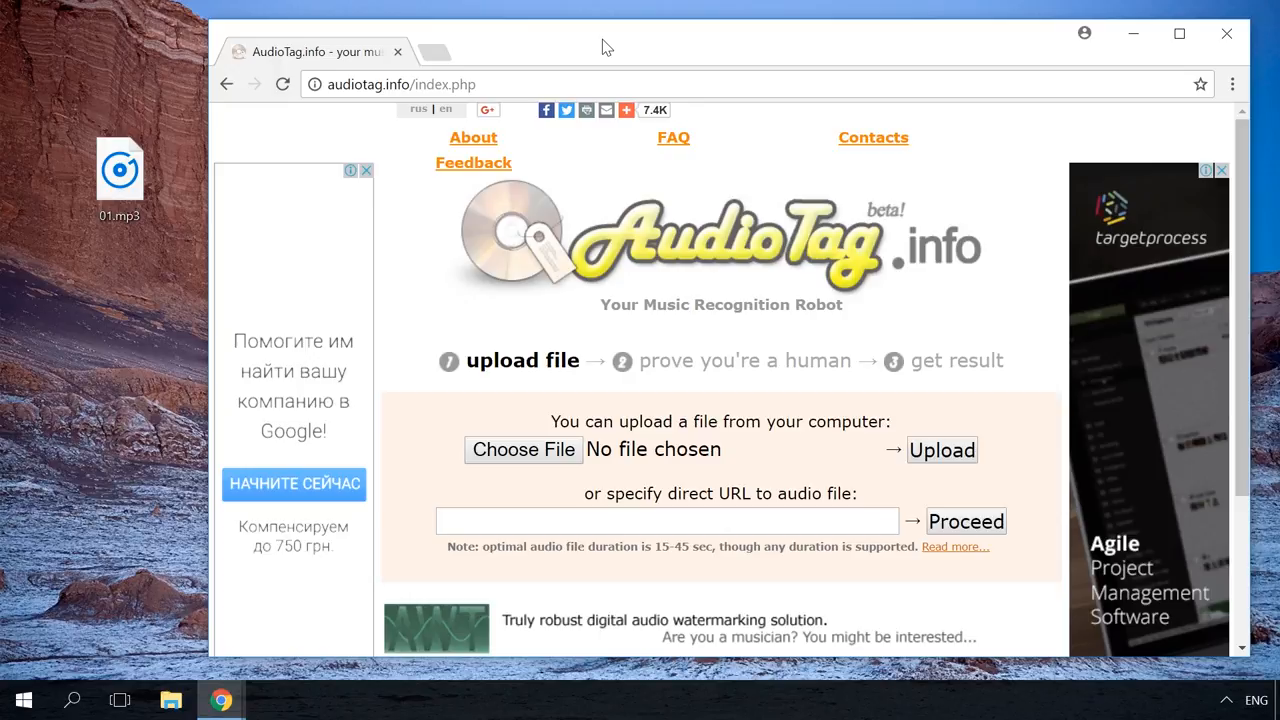
{"action": "mouse_move", "coordinate": [533, 84]}
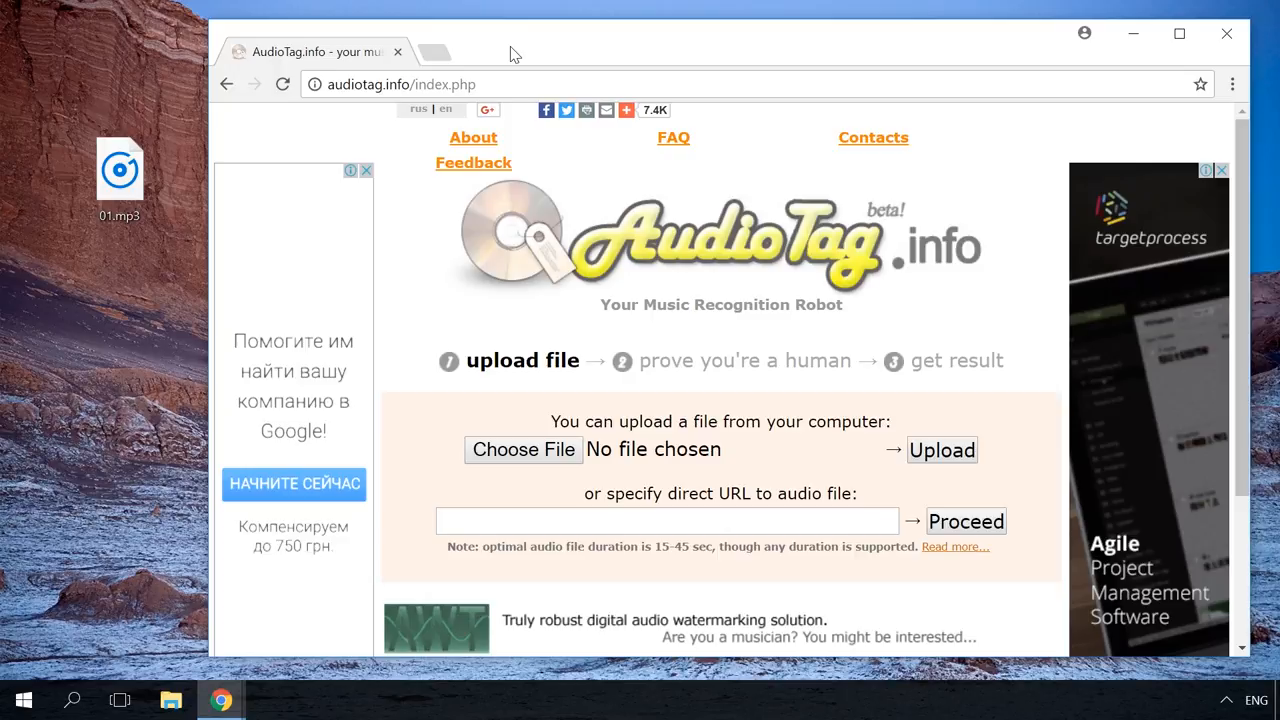
Step: Choose 01.mp3 from the Desktop and upload it to AudioTag.info
{"action": "left_click", "coordinate": [523, 449]}
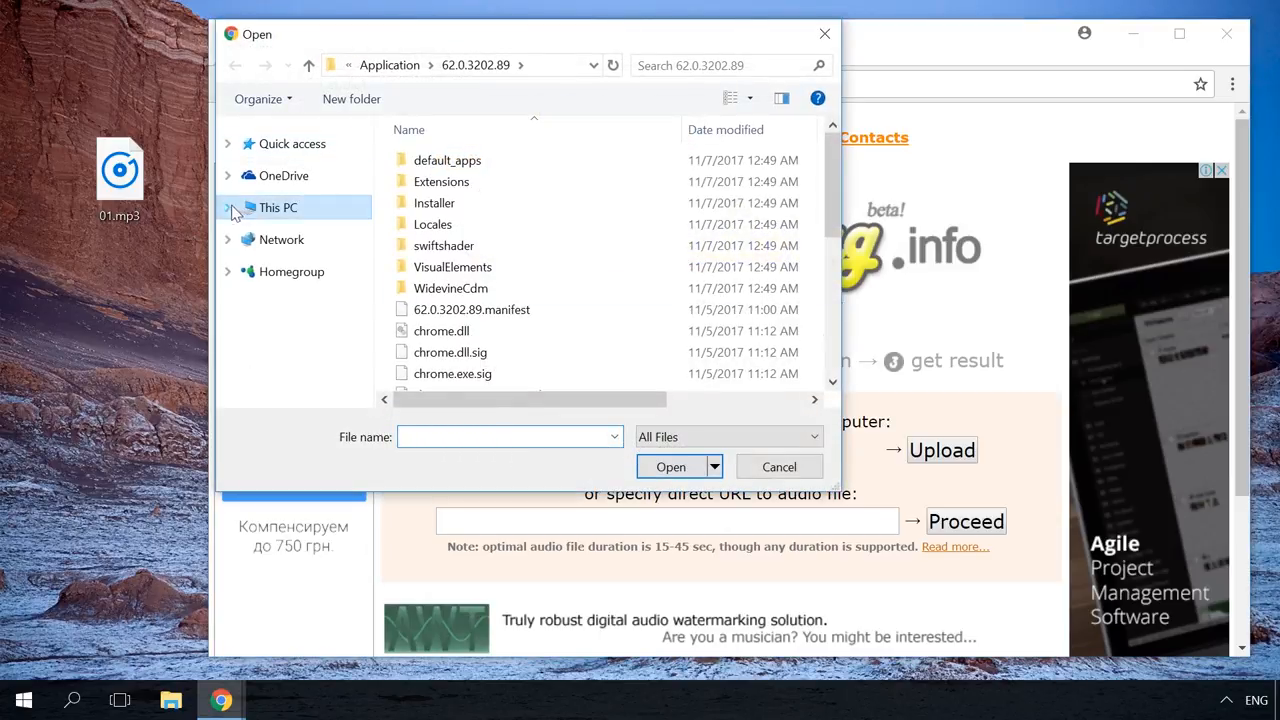
{"action": "left_click", "coordinate": [289, 191]}
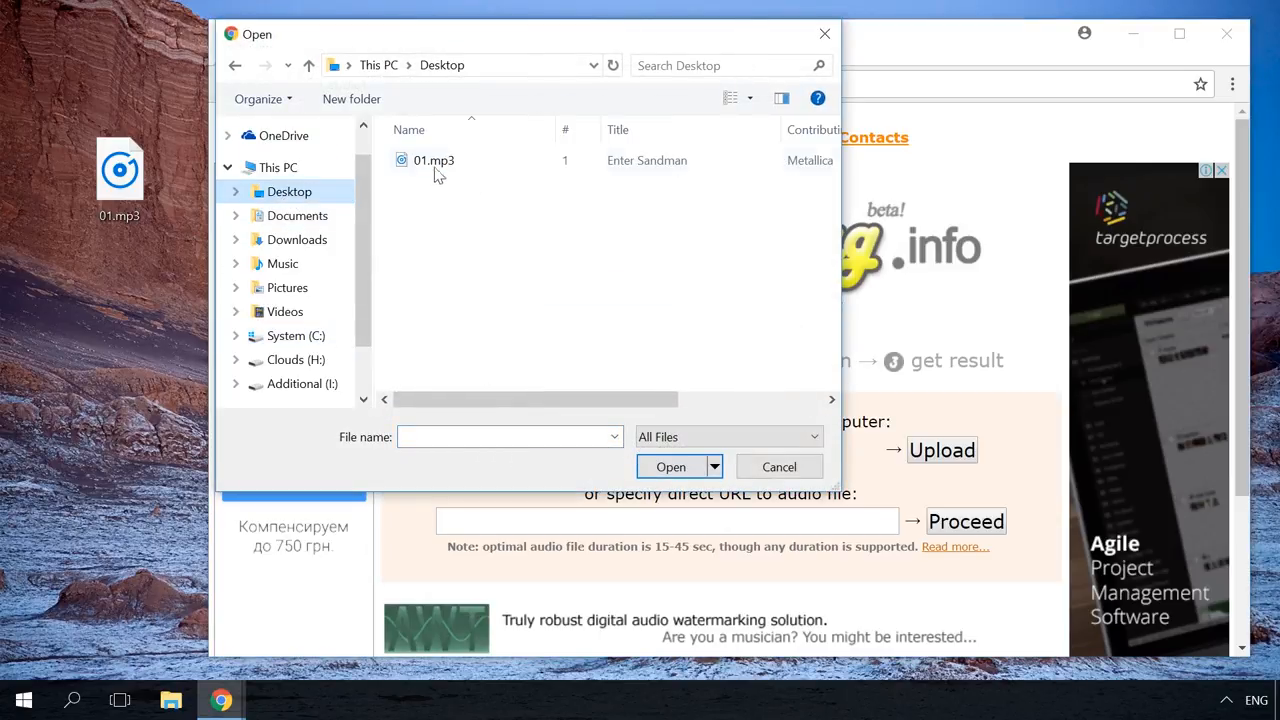
{"action": "double_click", "coordinate": [433, 160]}
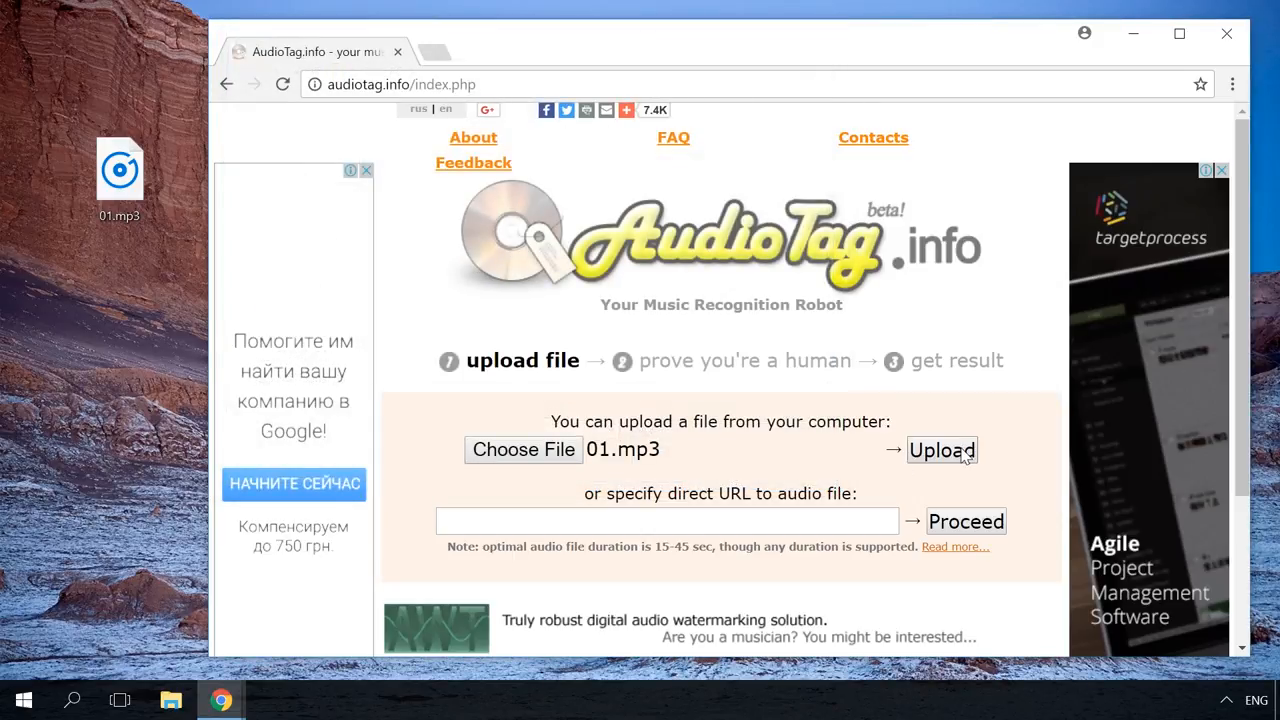
{"action": "left_click", "coordinate": [941, 450]}
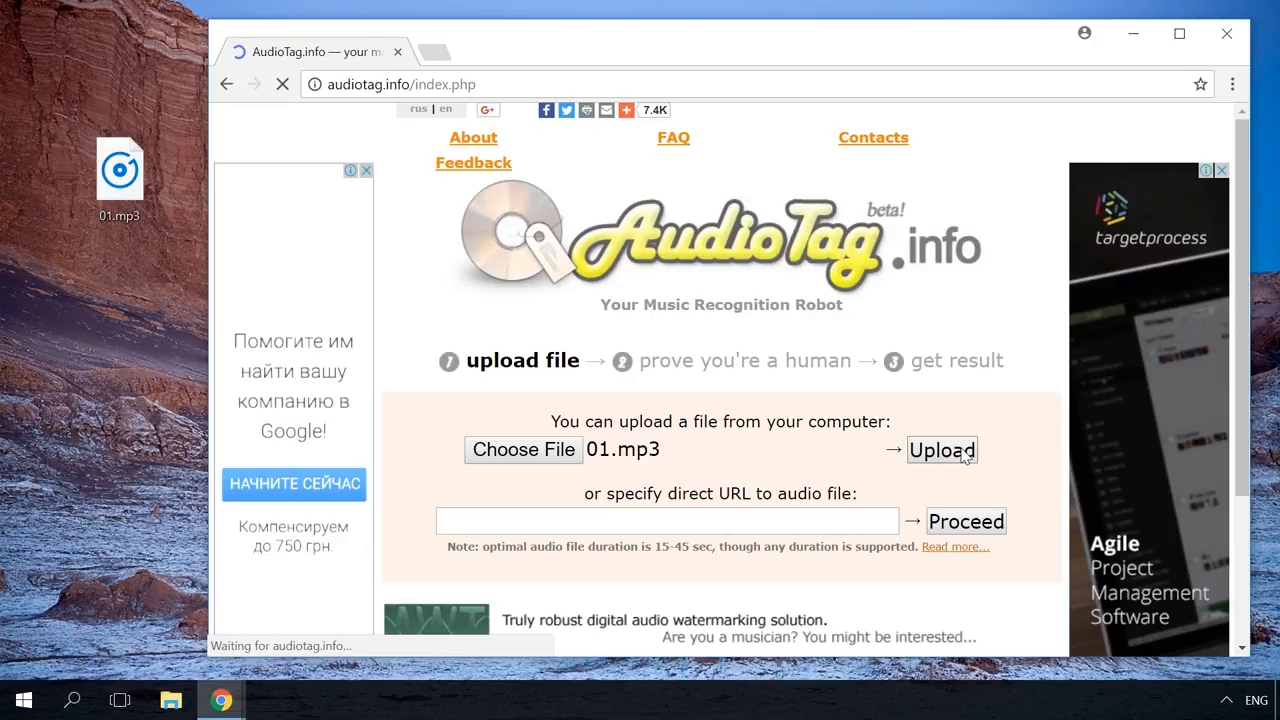
Step: Solve the captcha sum and review the Enter Sandman by Metallica matches
{"action": "left_click", "coordinate": [941, 450]}
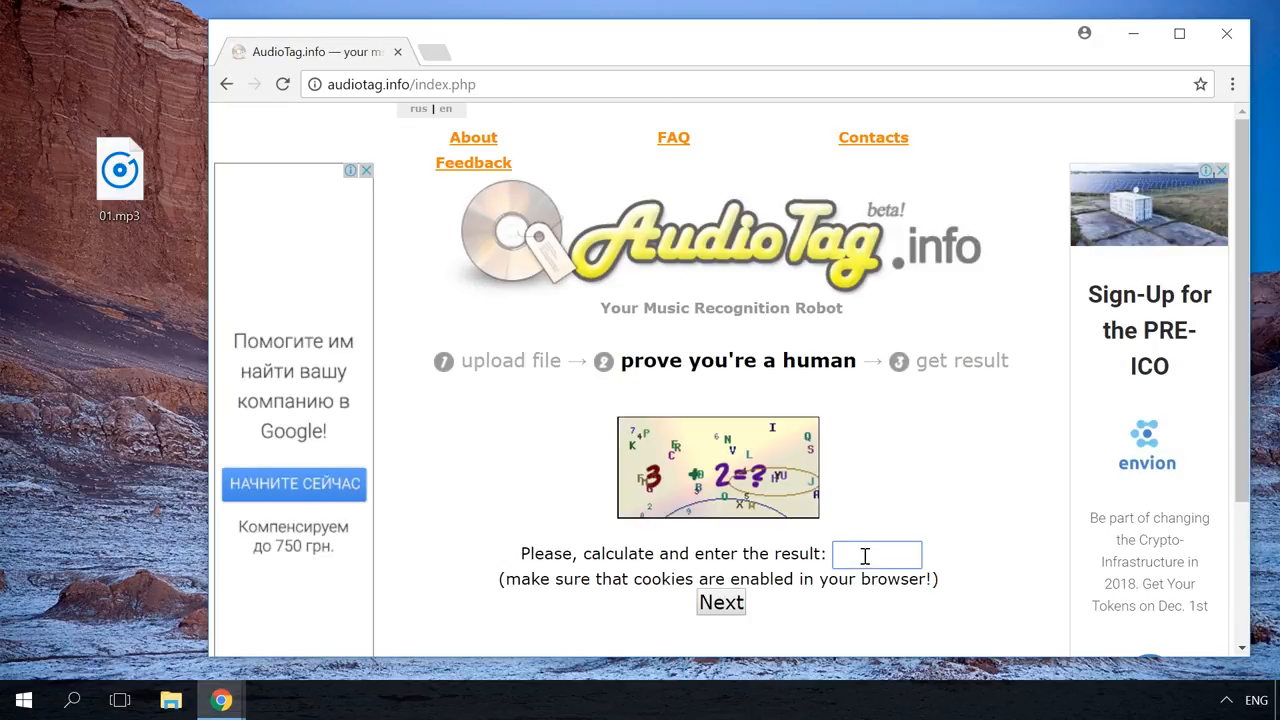
{"action": "left_click", "coordinate": [721, 601]}
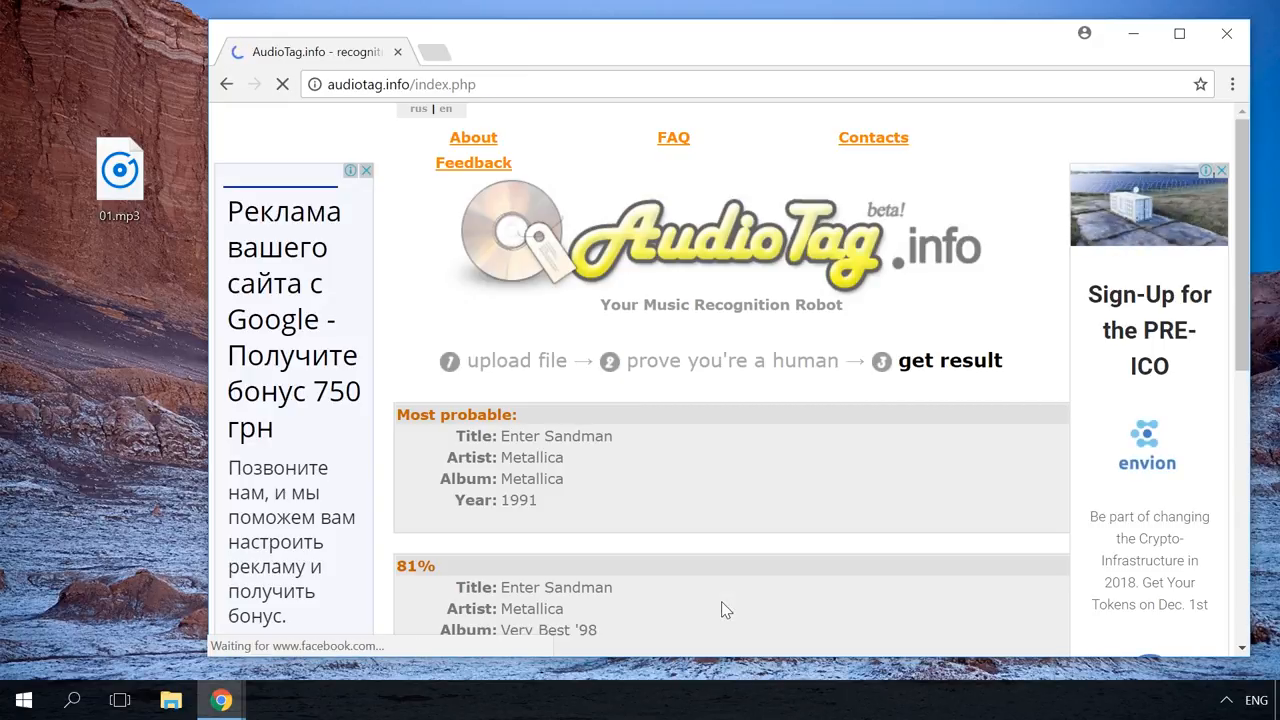
{"action": "scroll", "scroll_direction": "down", "scroll_amount": 3}
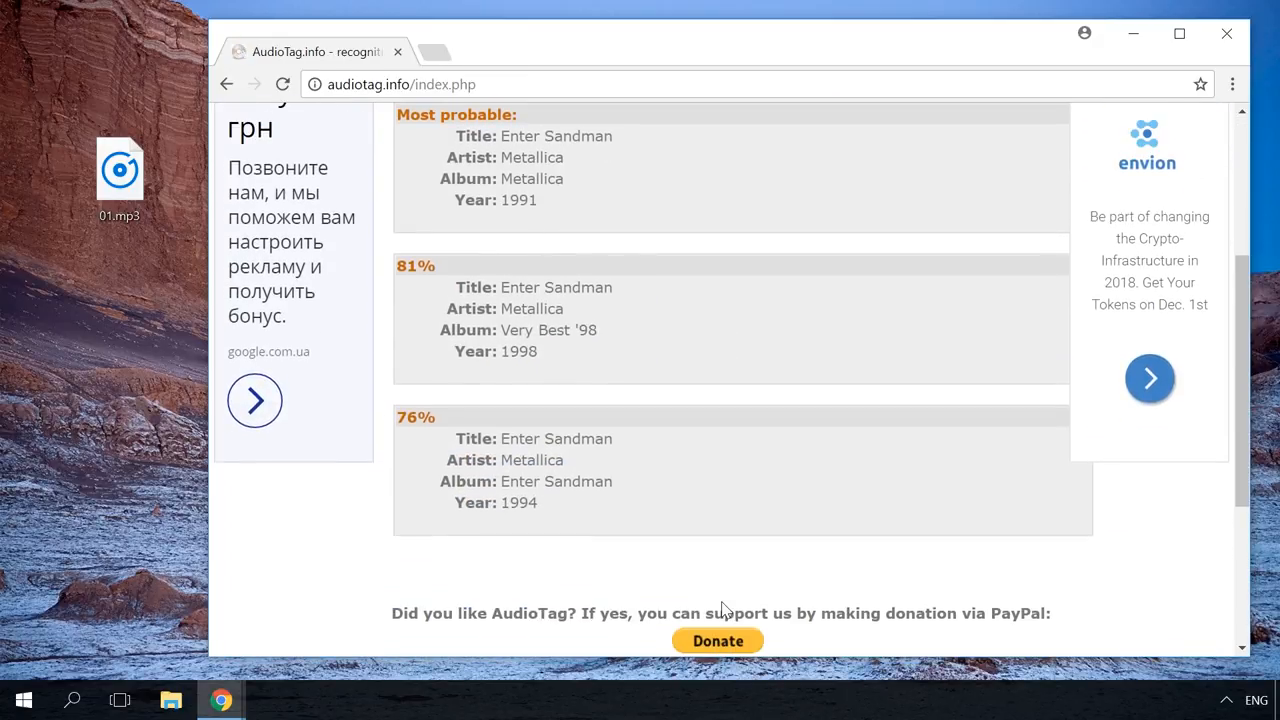
{"action": "scroll", "scroll_direction": "up", "scroll_amount": 3}
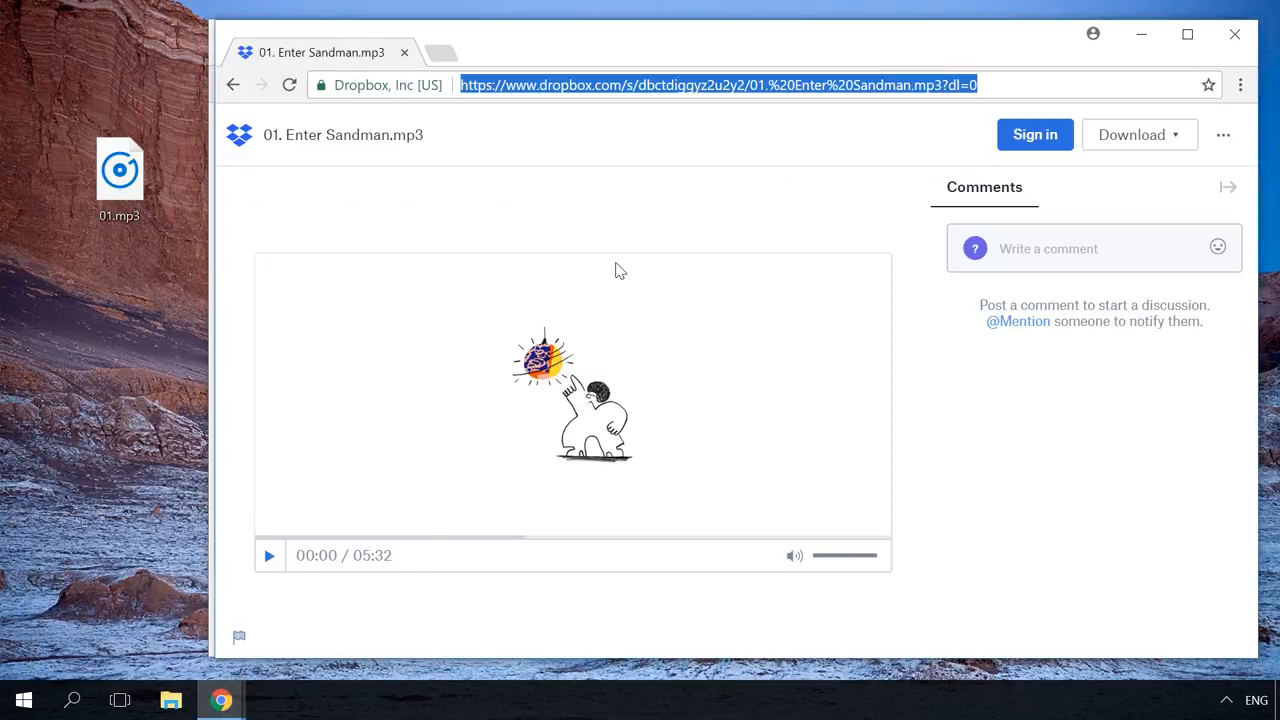
{"action": "mouse_move", "coordinate": [649, 188]}
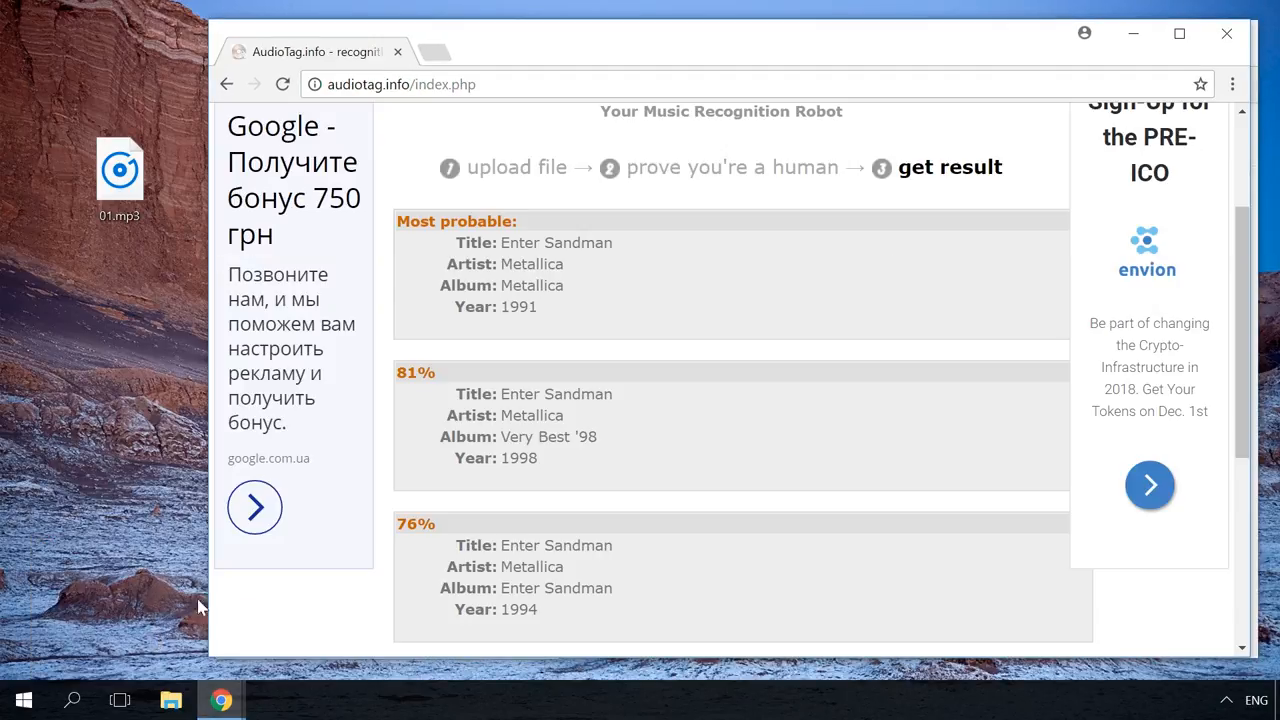
{"action": "left_click", "coordinate": [227, 84]}
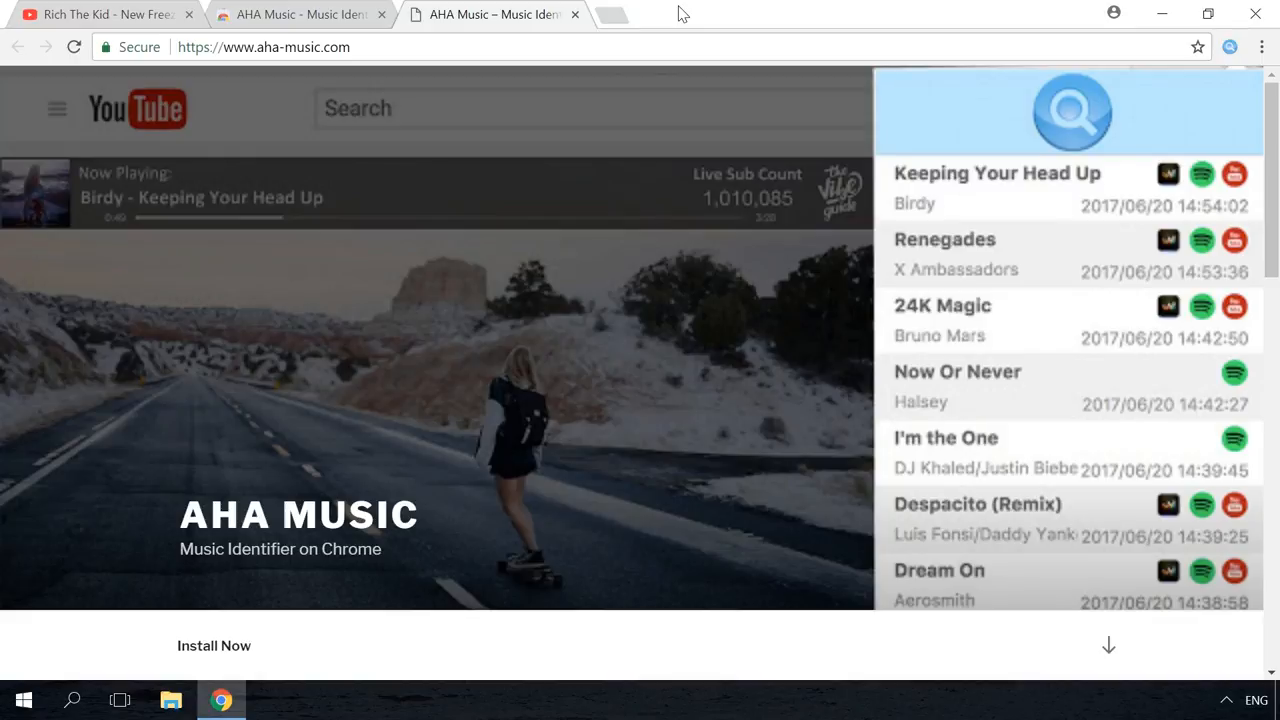
{"action": "mouse_move", "coordinate": [420, 508]}
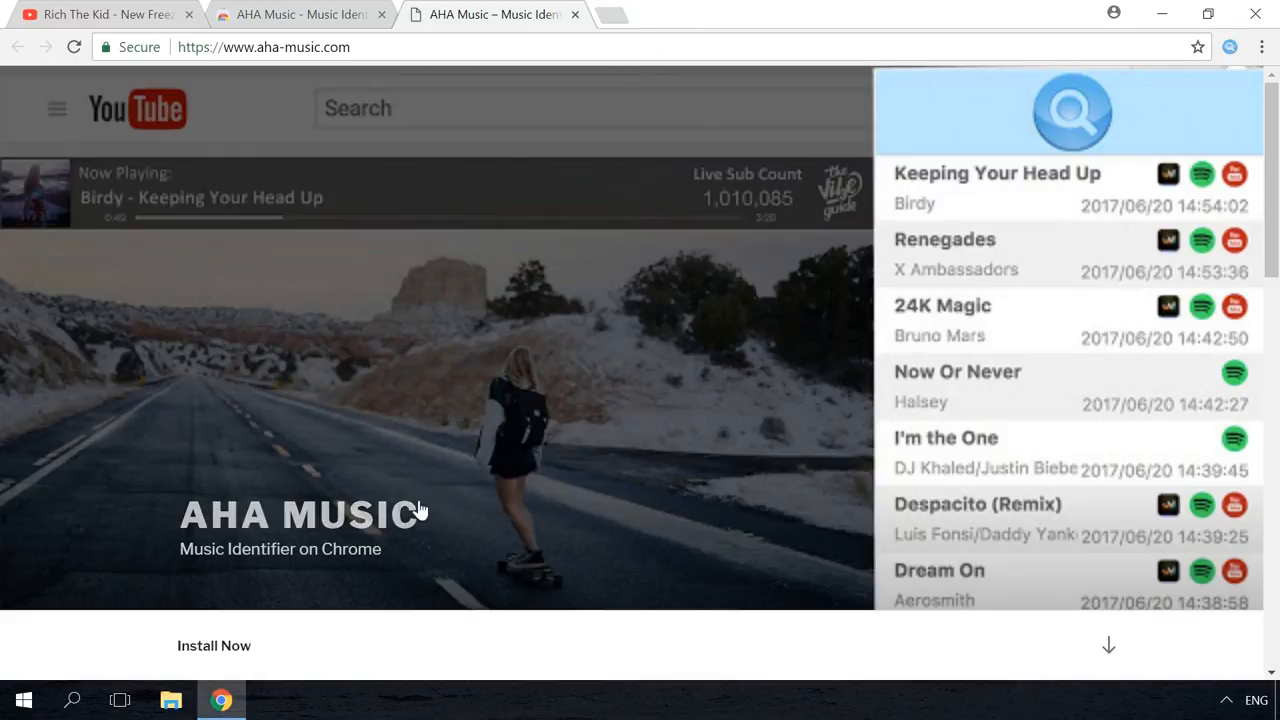
Step: Confirm the AHA Music - Music Identifier store listing shows ADDED TO CHROME
{"action": "scroll", "scroll_direction": "down", "scroll_amount": 3}
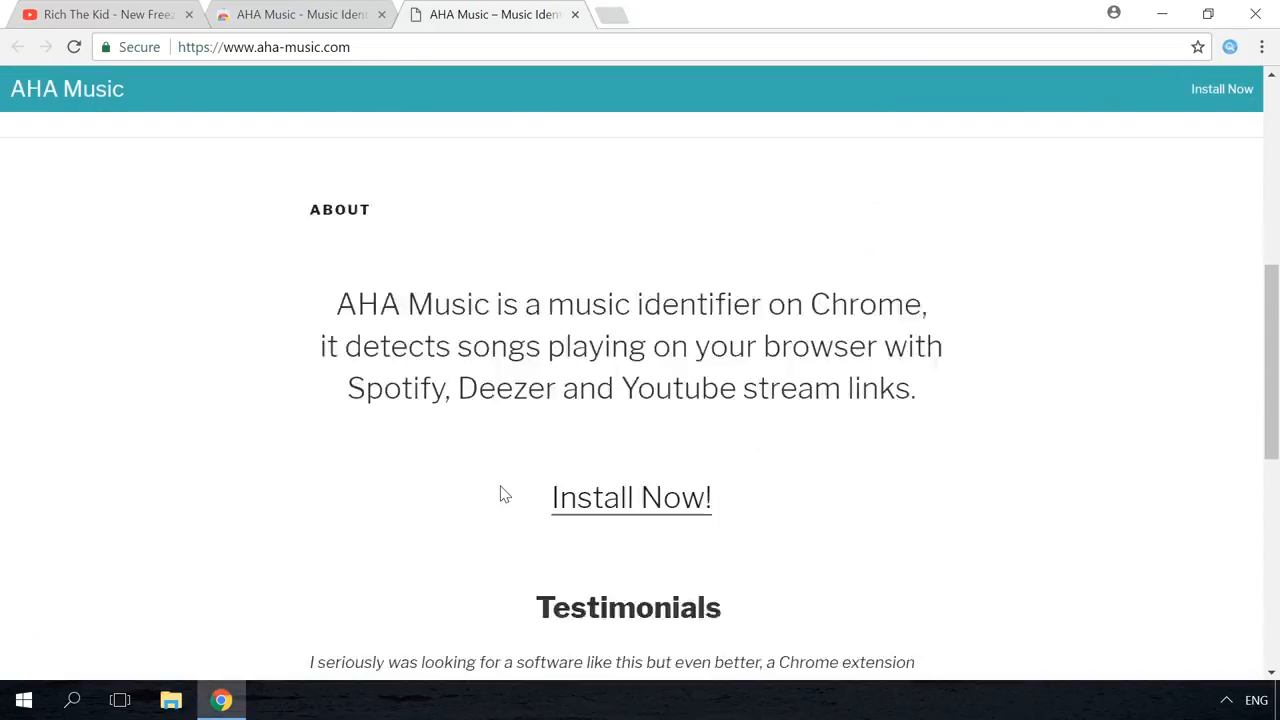
{"action": "scroll", "scroll_direction": "up", "scroll_amount": 3}
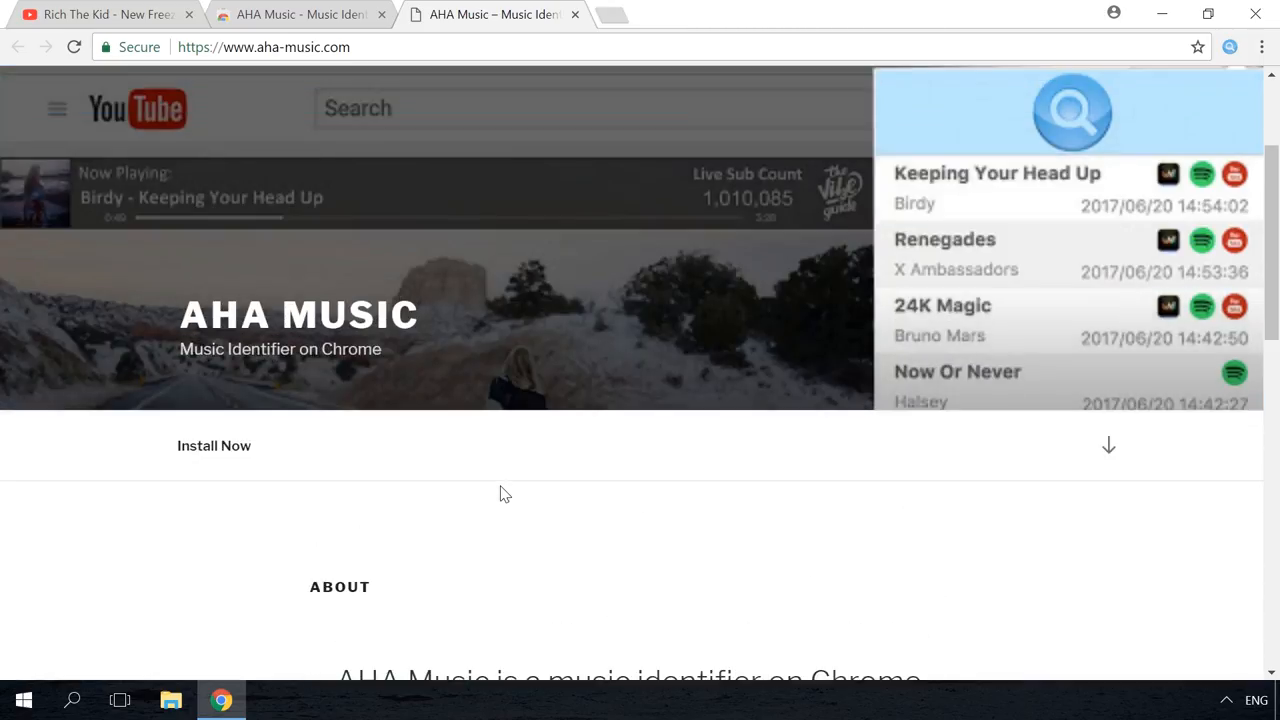
{"action": "left_click", "coordinate": [300, 14]}
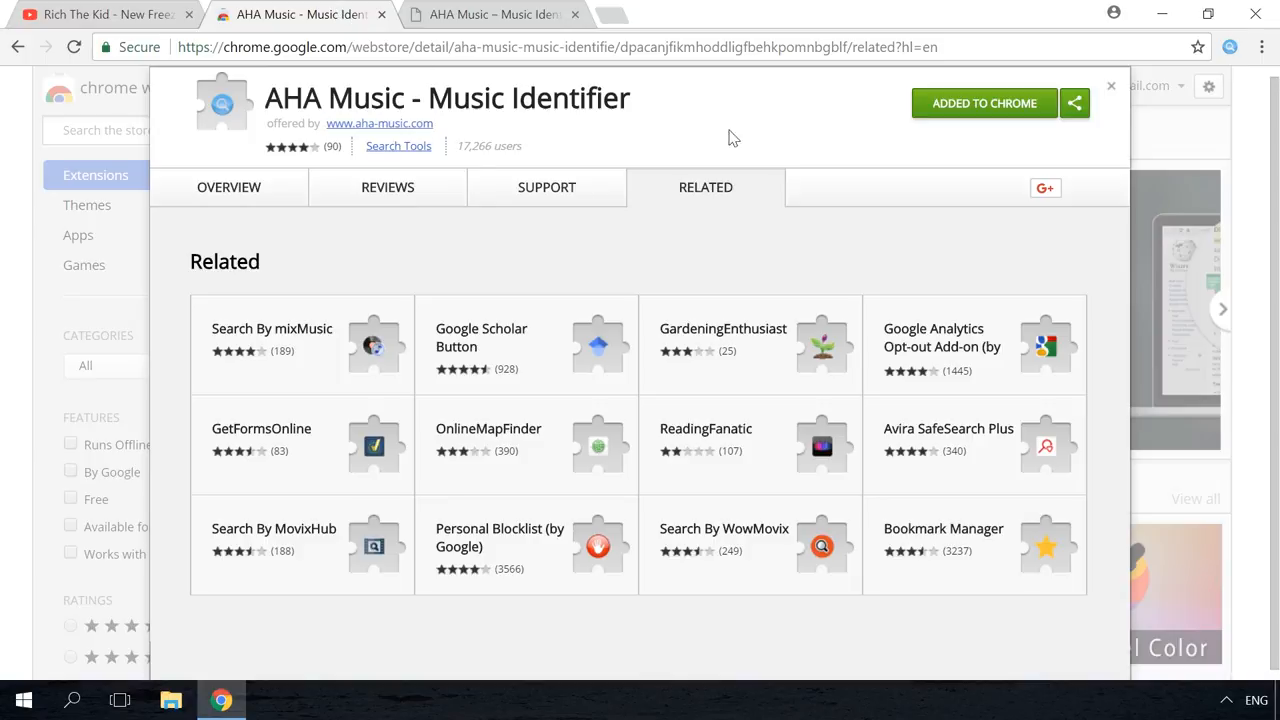
{"action": "mouse_move", "coordinate": [938, 123]}
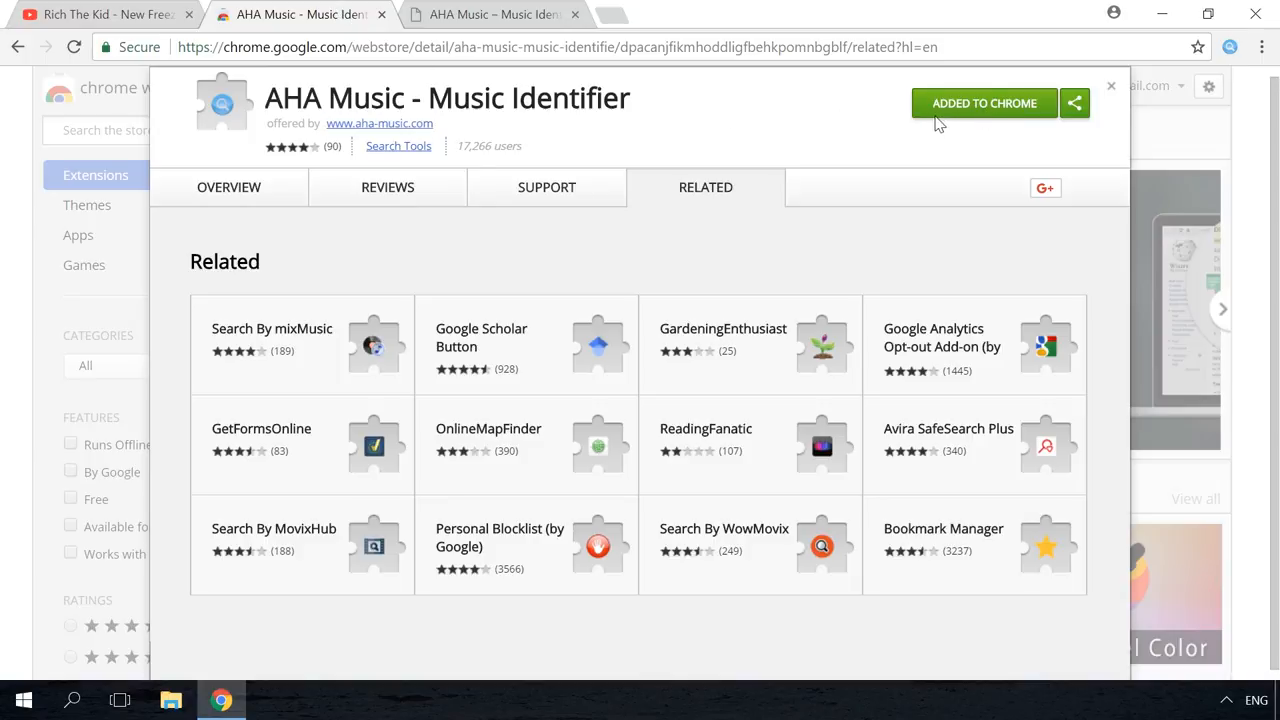
{"action": "mouse_move", "coordinate": [1230, 47]}
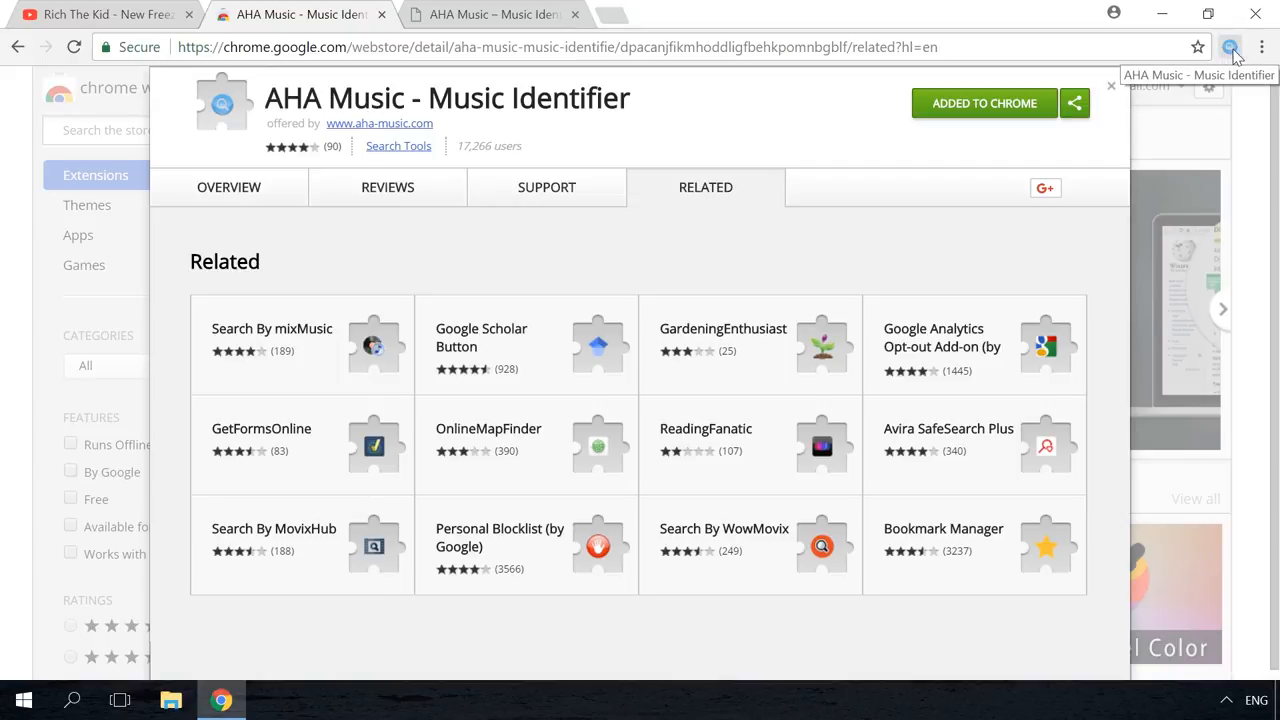
{"action": "mouse_move", "coordinate": [882, 47]}
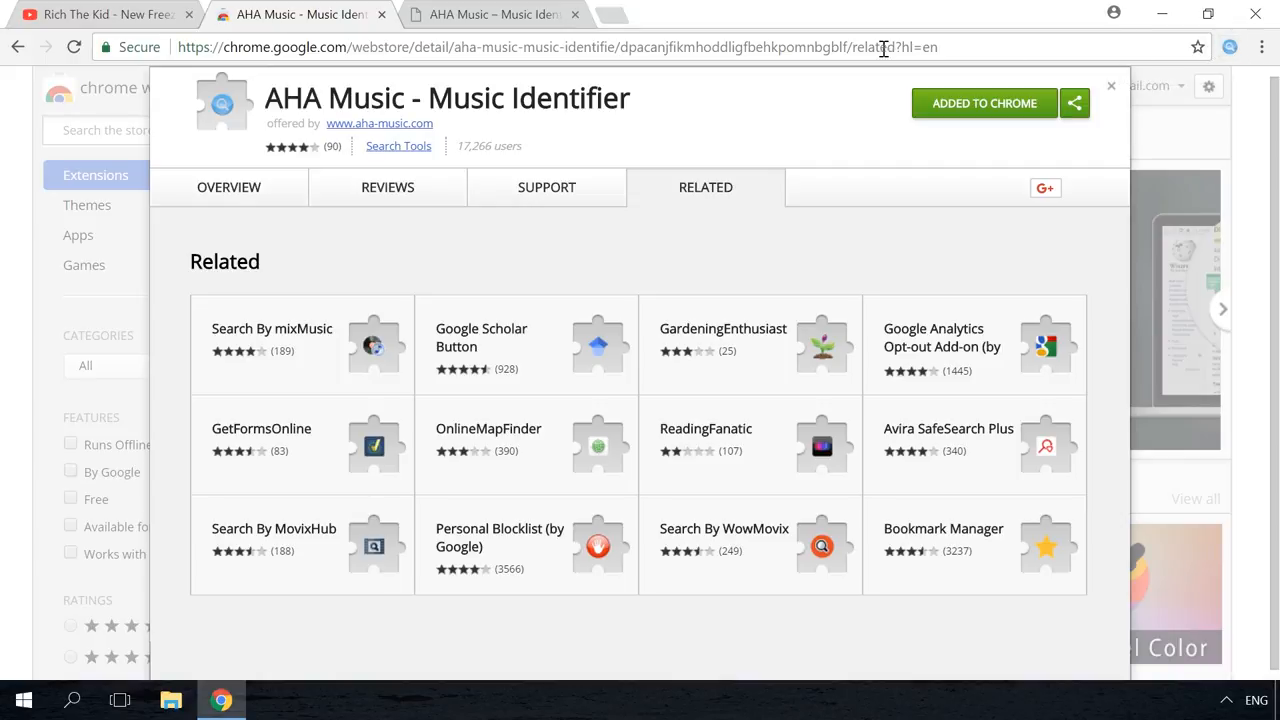
Step: Play the YouTube video and let AHA Music identify New Freezer by Rich The Kid
{"action": "left_click", "coordinate": [100, 14]}
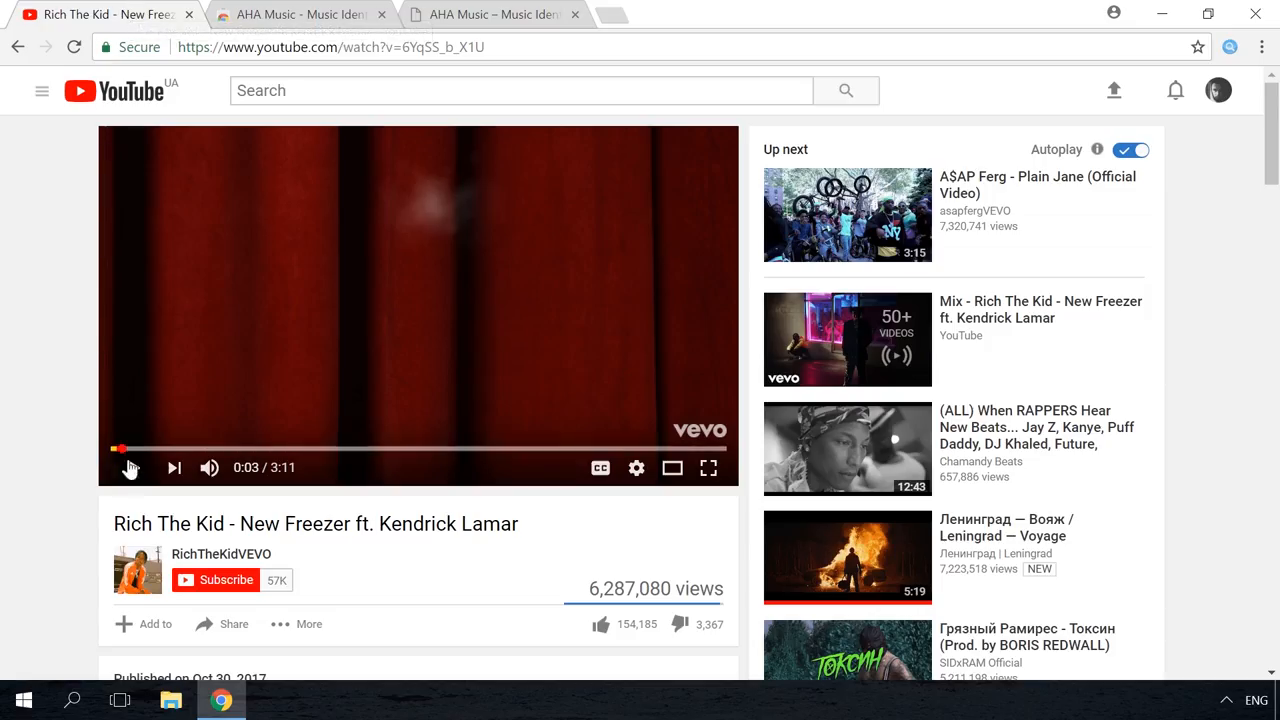
{"action": "left_click", "coordinate": [131, 467]}
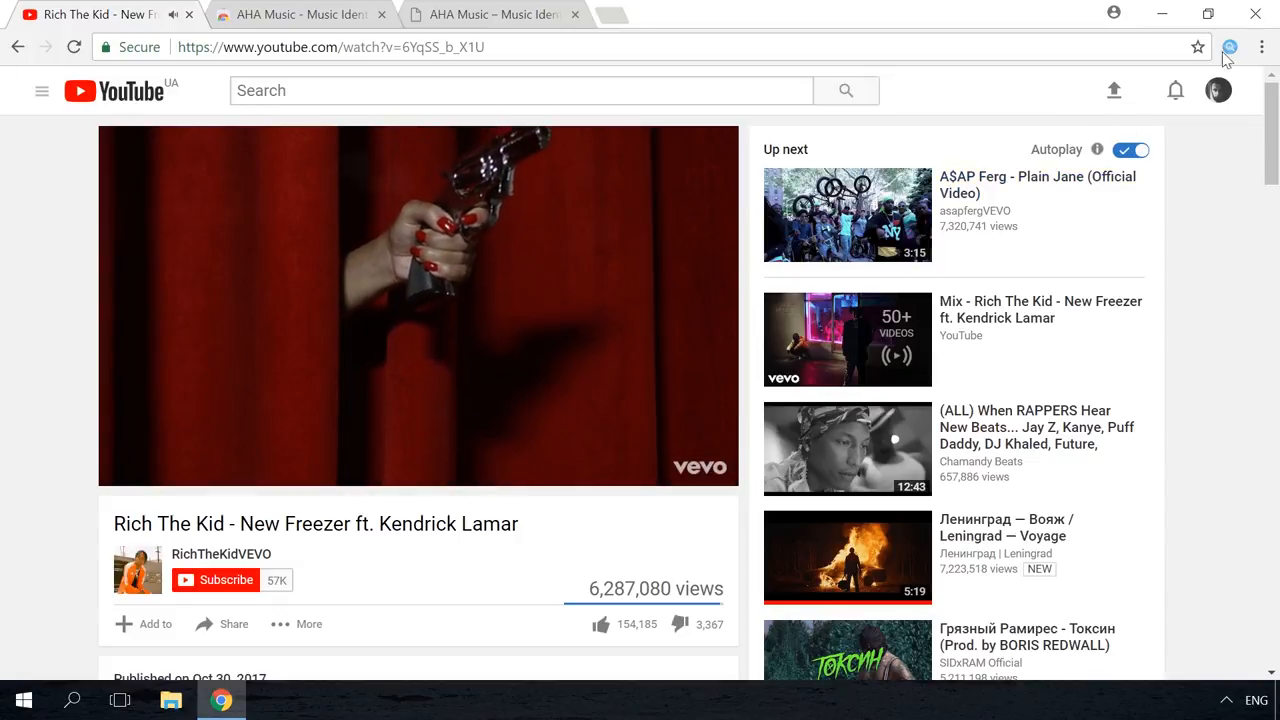
{"action": "left_click", "coordinate": [1230, 47]}
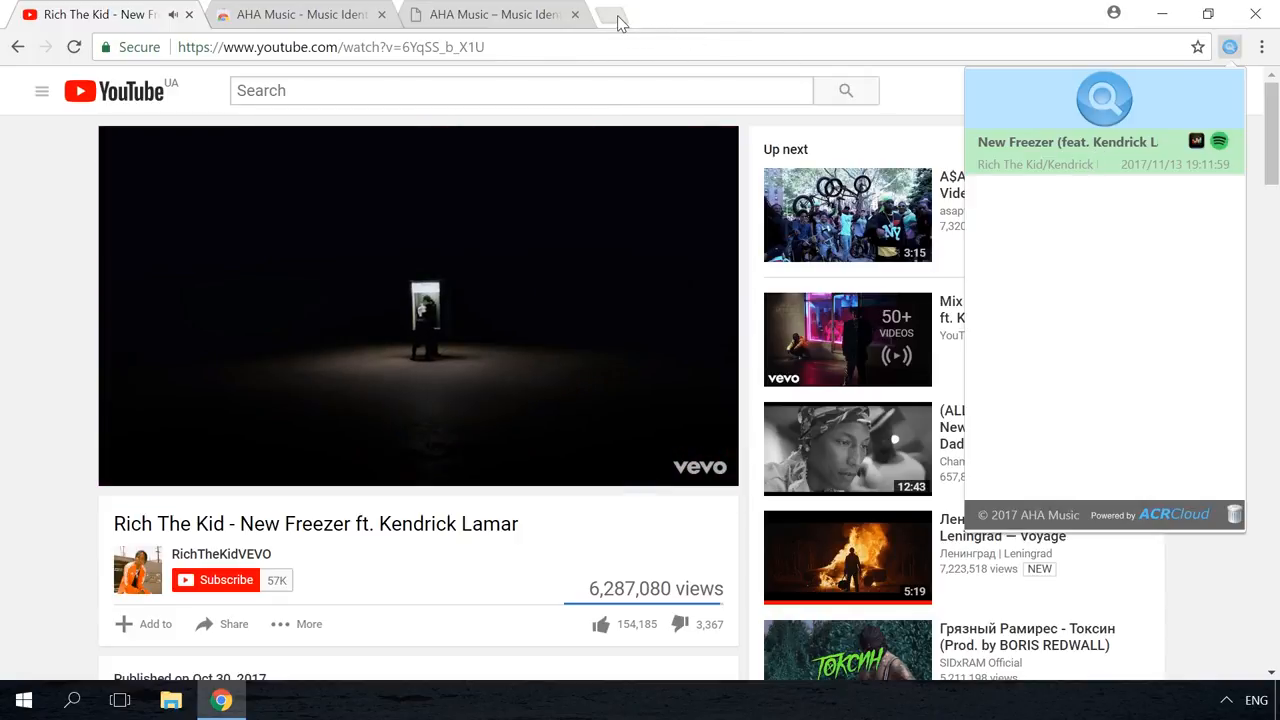
{"action": "left_click", "coordinate": [615, 14]}
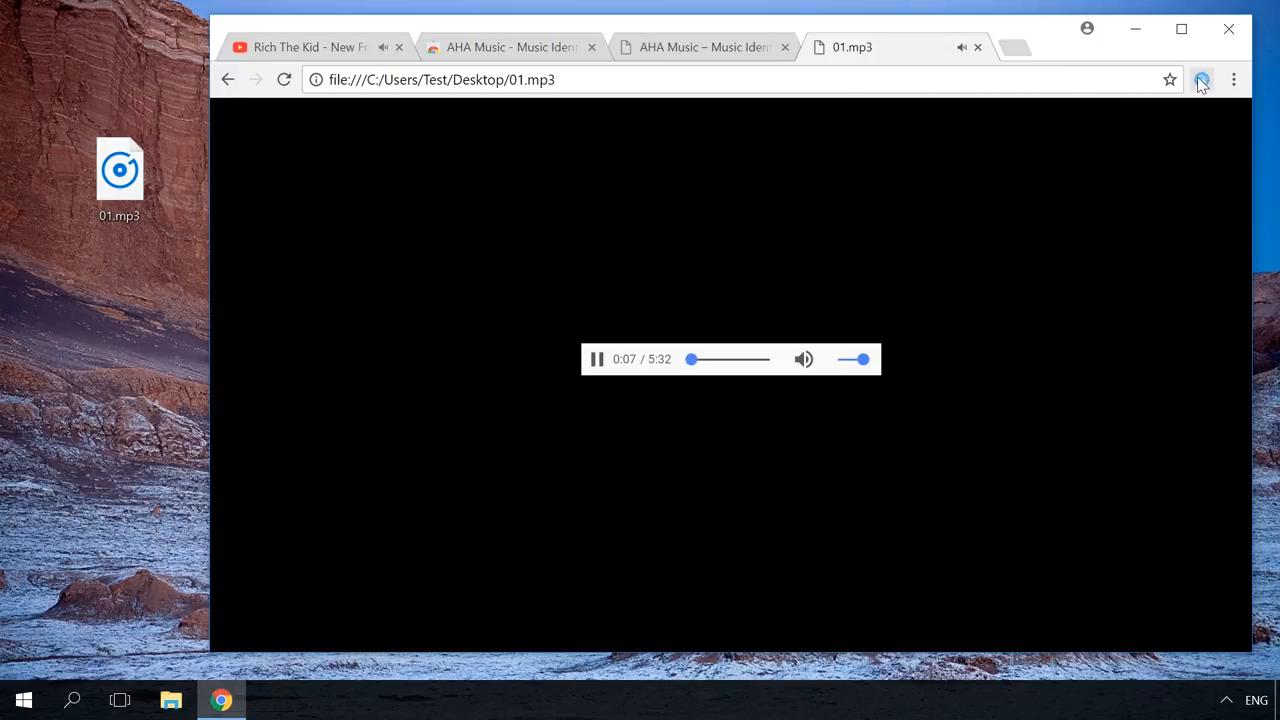
Step: Identify the song playing from 01.mp3 with the AHA Music extension
{"action": "left_click", "coordinate": [1201, 80]}
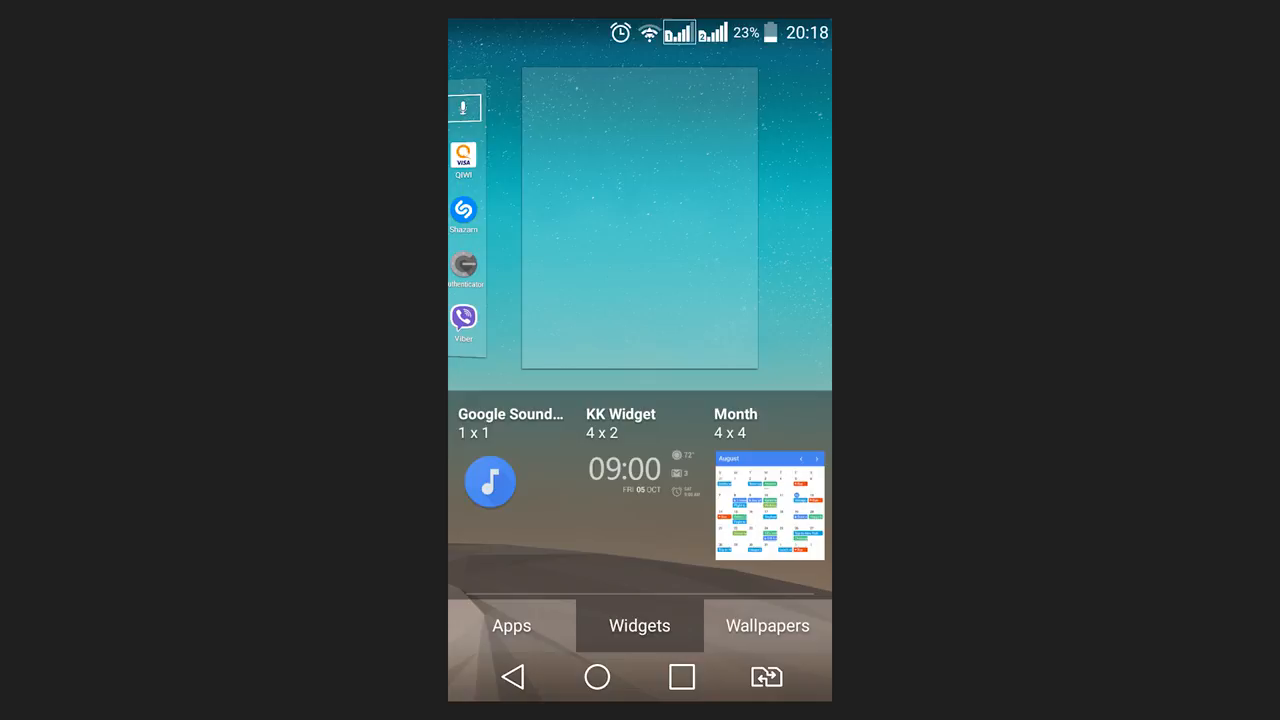
Step: Drag the Google Sound Search 1x1 widget to the home screen's top-left
{"action": "left_click", "coordinate": [489, 483]}
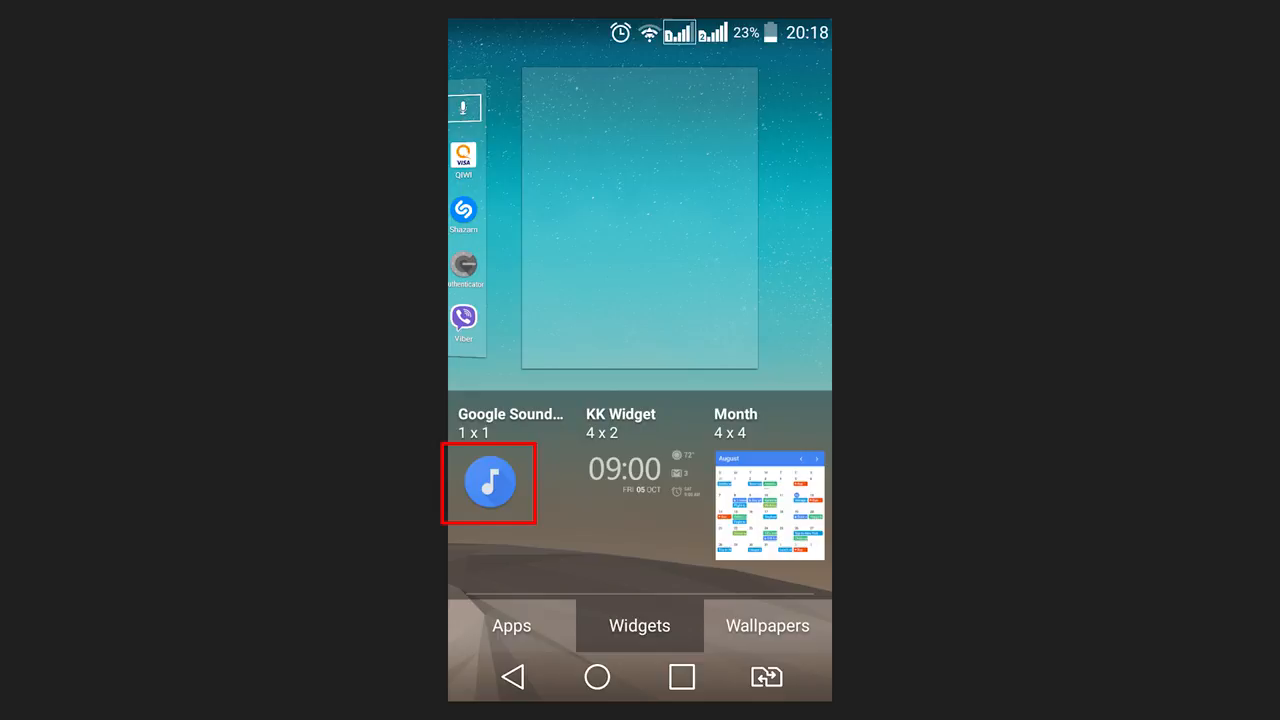
{"action": "left_click_drag", "start_coordinate": [489, 483], "coordinate": [545, 98]}
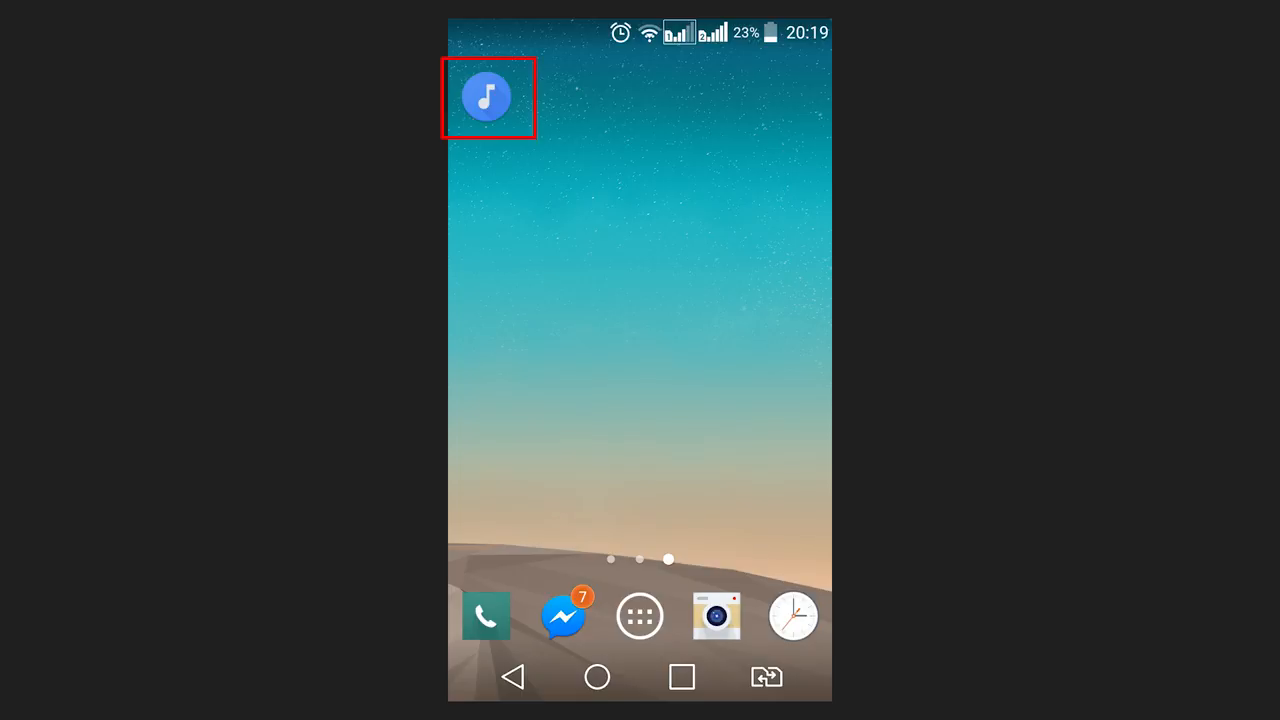
Step: Use the Sound Search widget to identify HUMBLE. by Kendrick Lamar, then return home
{"action": "left_click", "coordinate": [487, 96]}
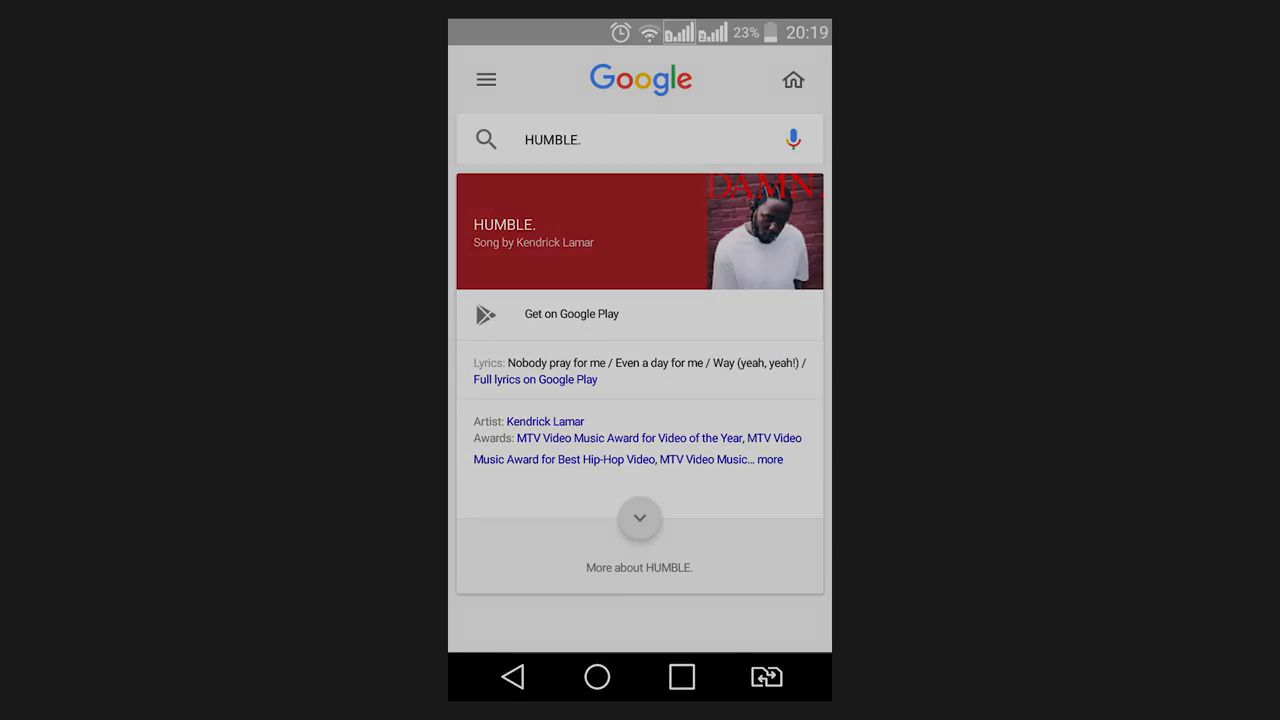
{"action": "left_click", "coordinate": [597, 677]}
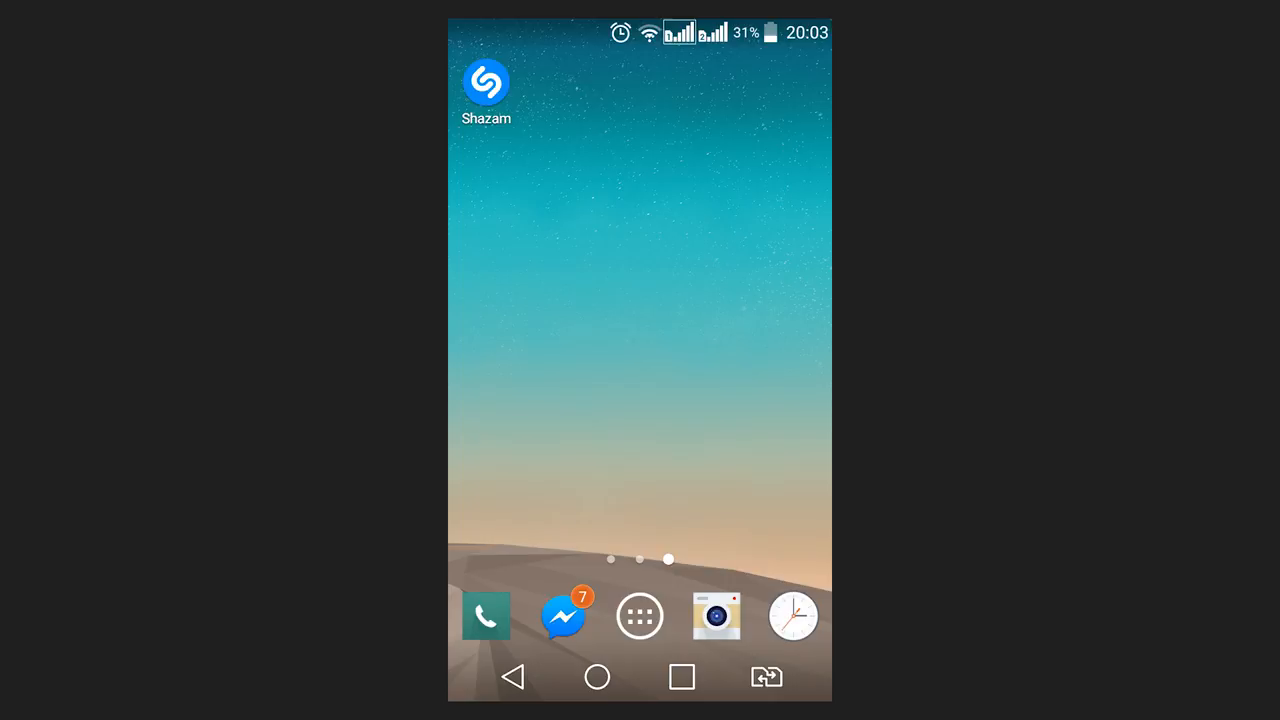
Step: Shazam the playing song, getting HUMBLE. by Kendrick Lamar, then go back home
{"action": "left_click", "coordinate": [486, 85]}
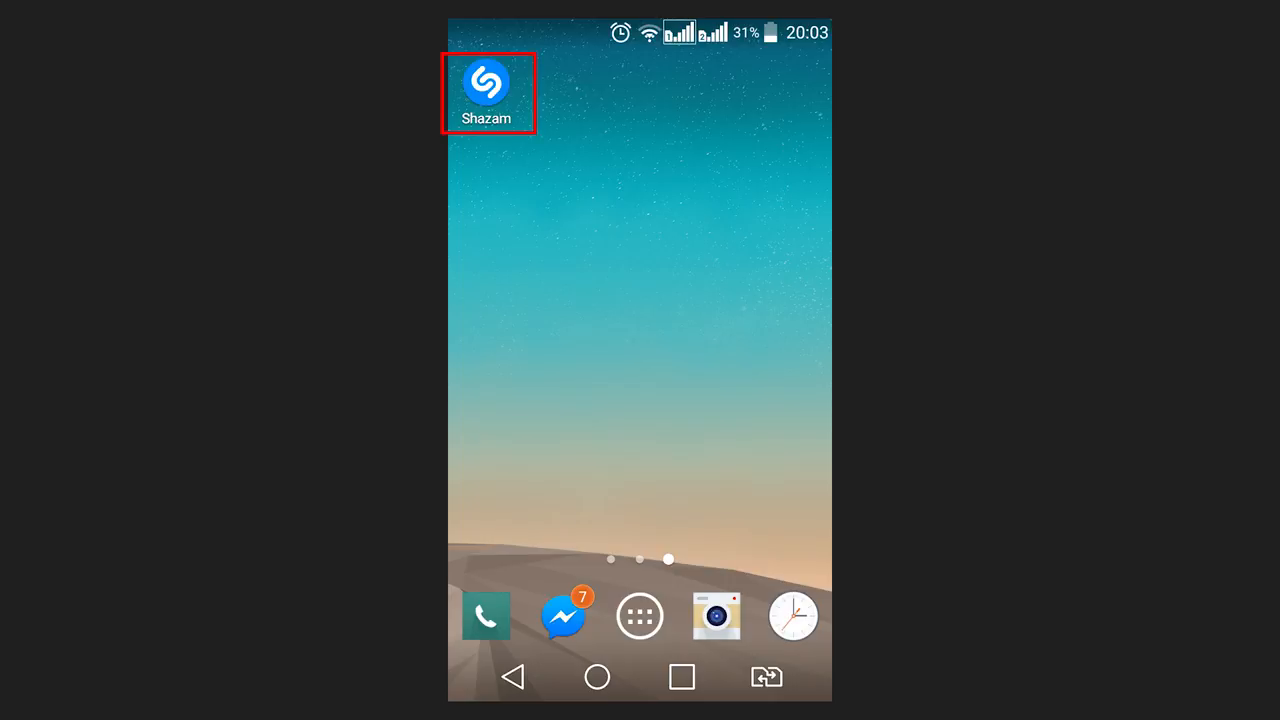
{"action": "left_click", "coordinate": [486, 82]}
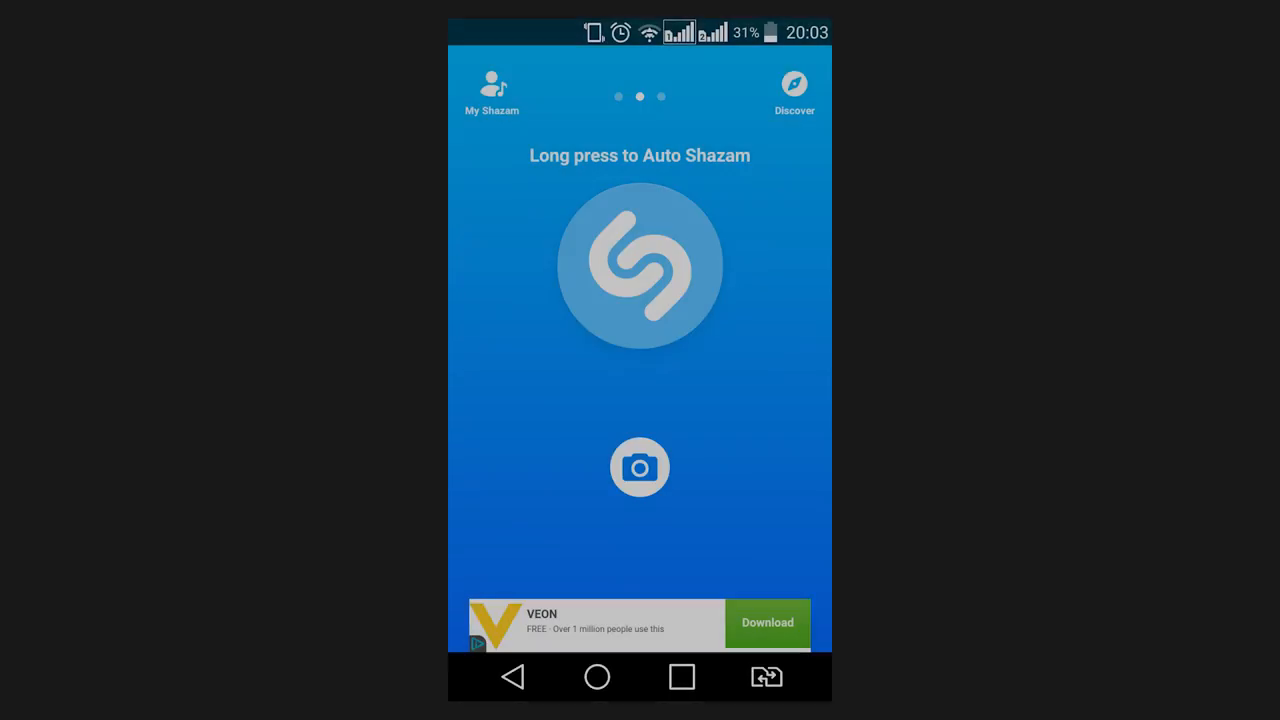
{"action": "left_click", "coordinate": [640, 266]}
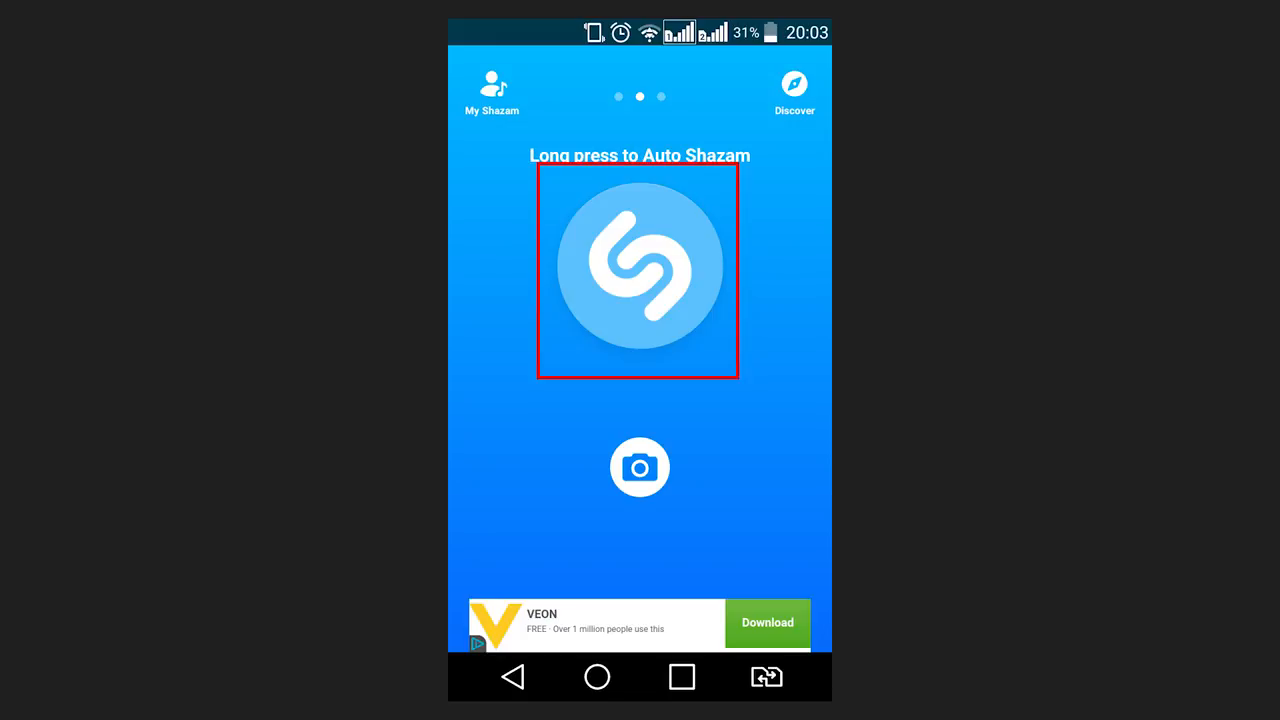
{"action": "left_click", "coordinate": [639, 265]}
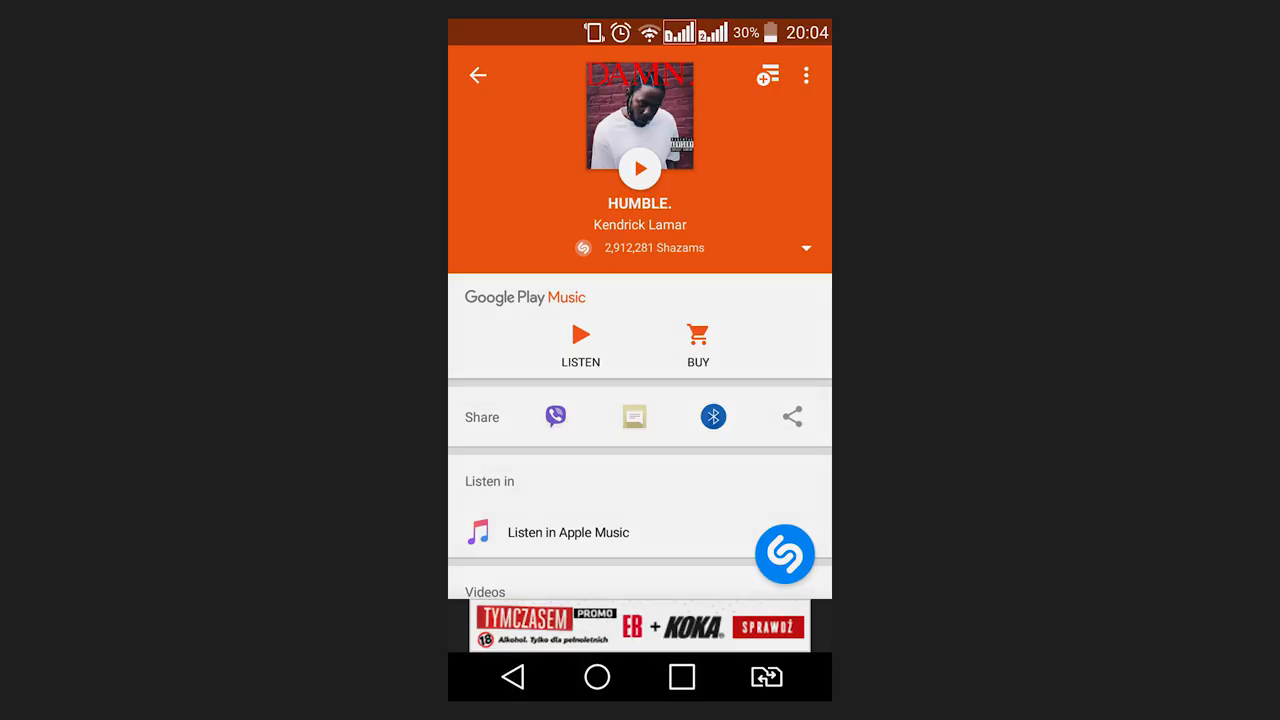
{"action": "left_click", "coordinate": [597, 677]}
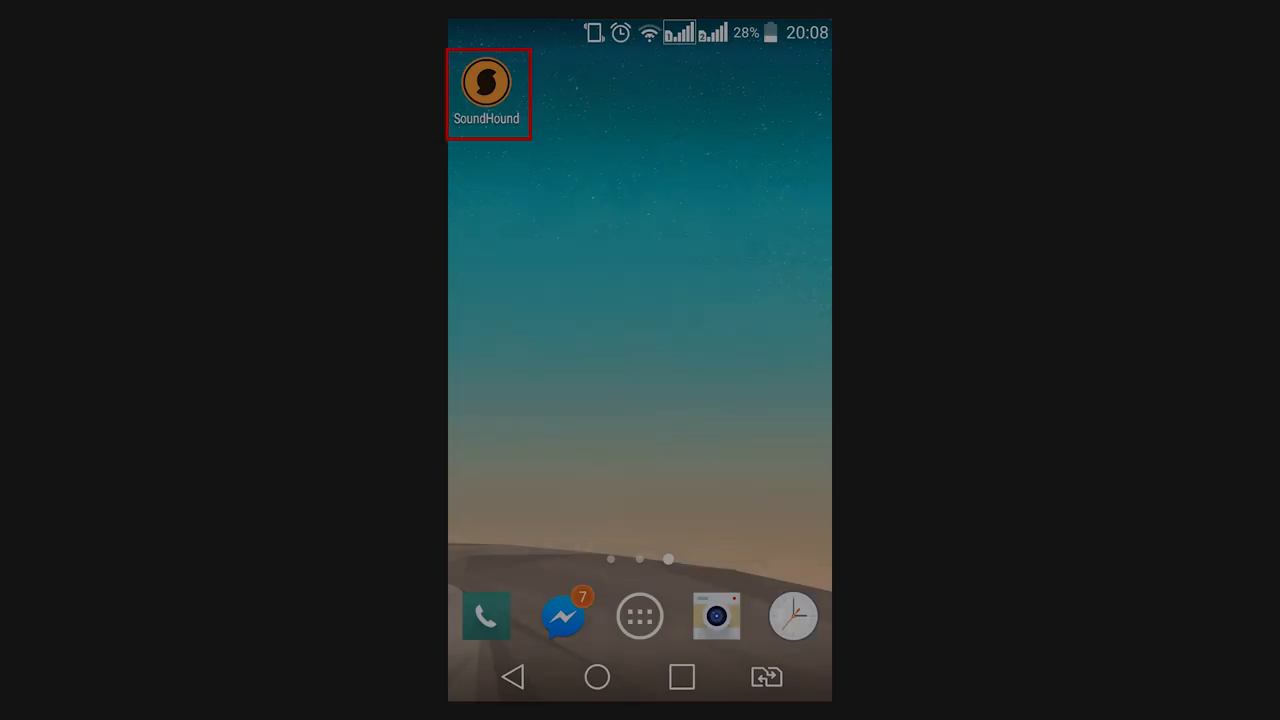
Step: Identify HUMBLE. with SoundHound's orange button and scroll through its top songs and videos
{"action": "left_click", "coordinate": [486, 82]}
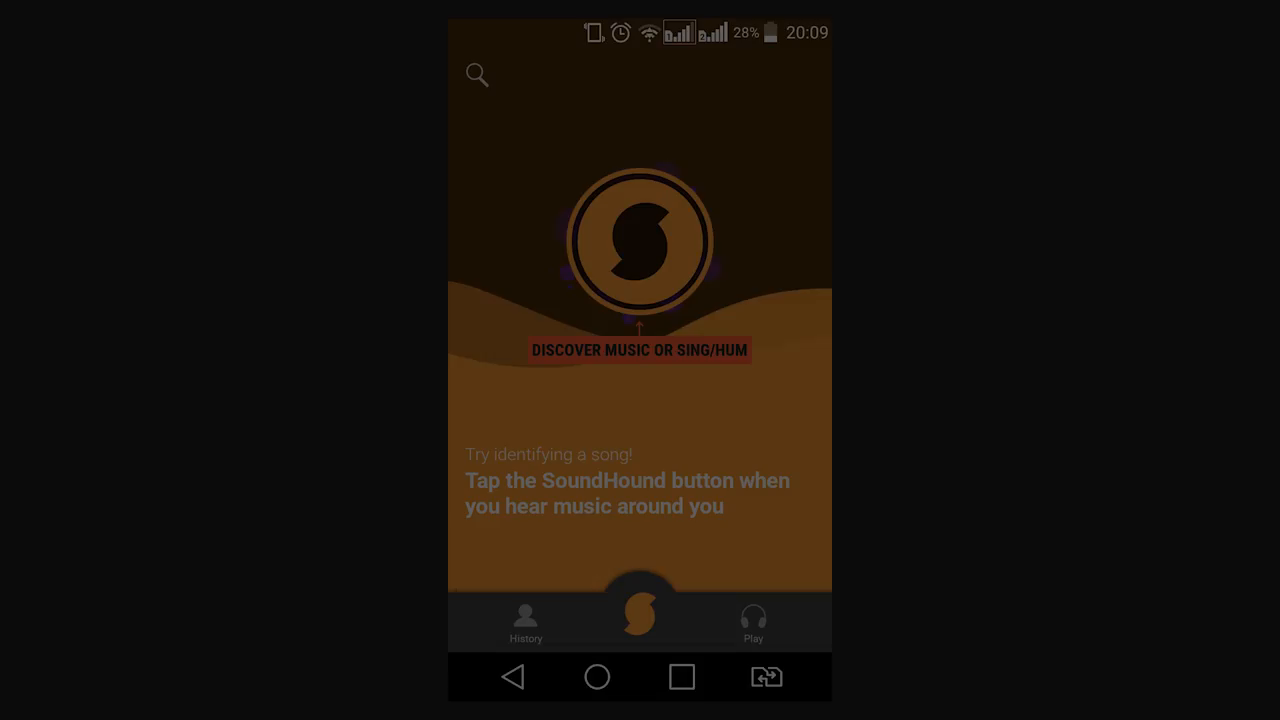
{"action": "left_click", "coordinate": [639, 240]}
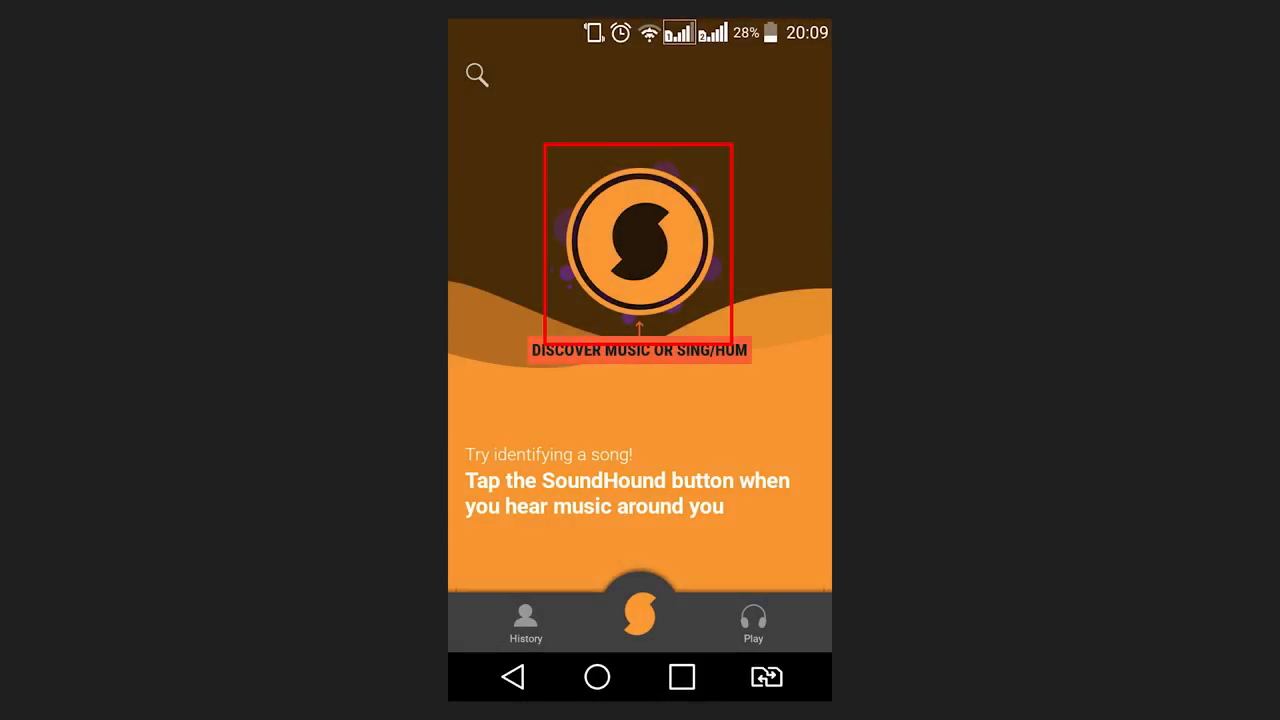
{"action": "left_click", "coordinate": [640, 240]}
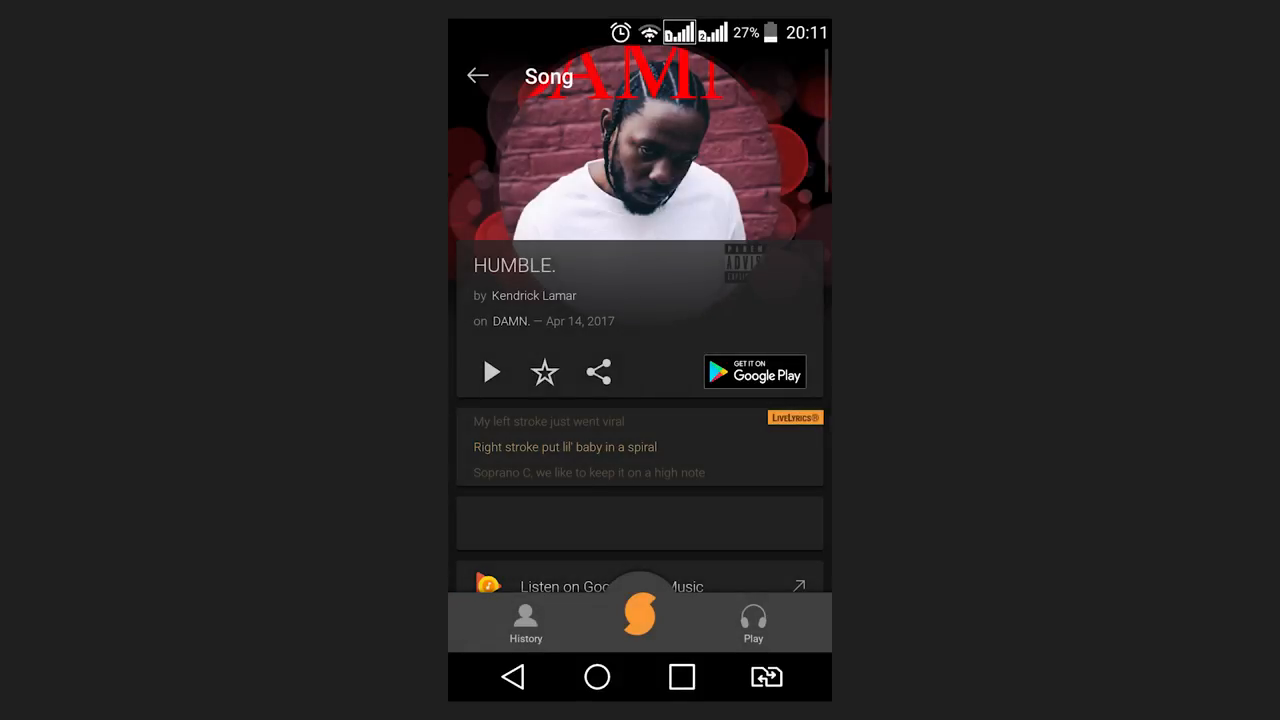
{"action": "scroll", "scroll_direction": "down", "scroll_amount": 3}
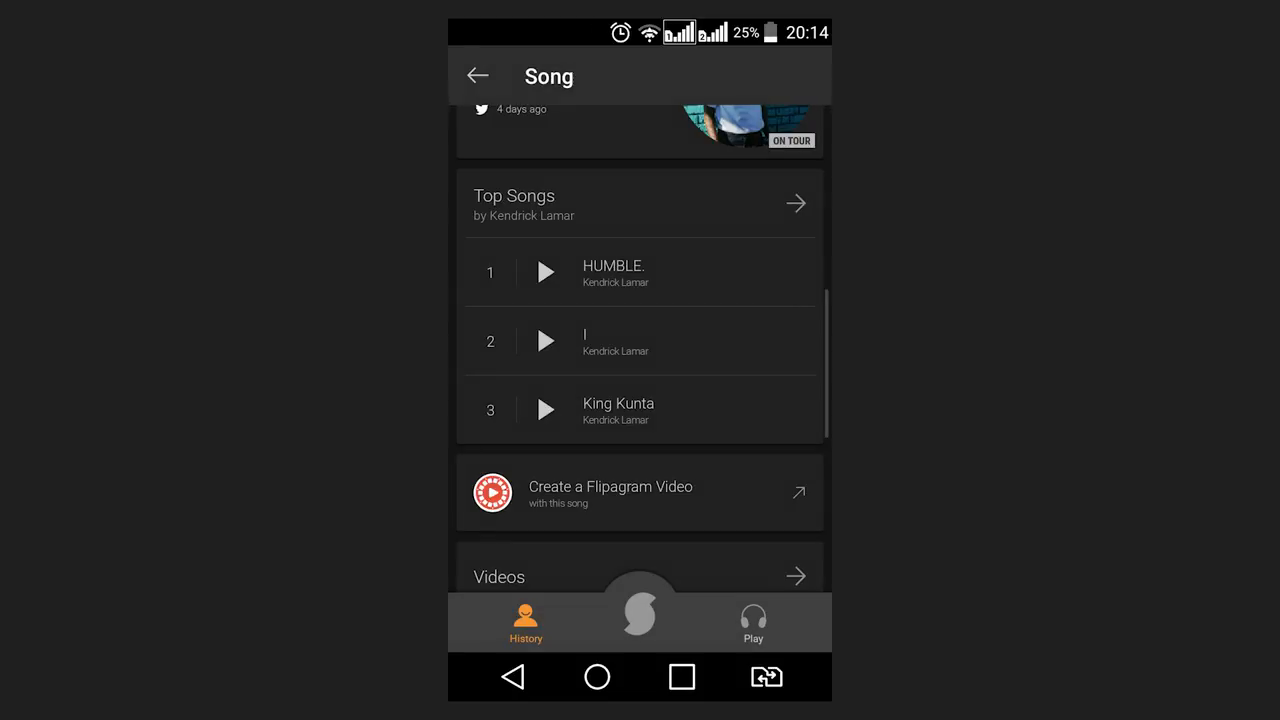
{"action": "scroll", "scroll_direction": "down", "scroll_amount": 3}
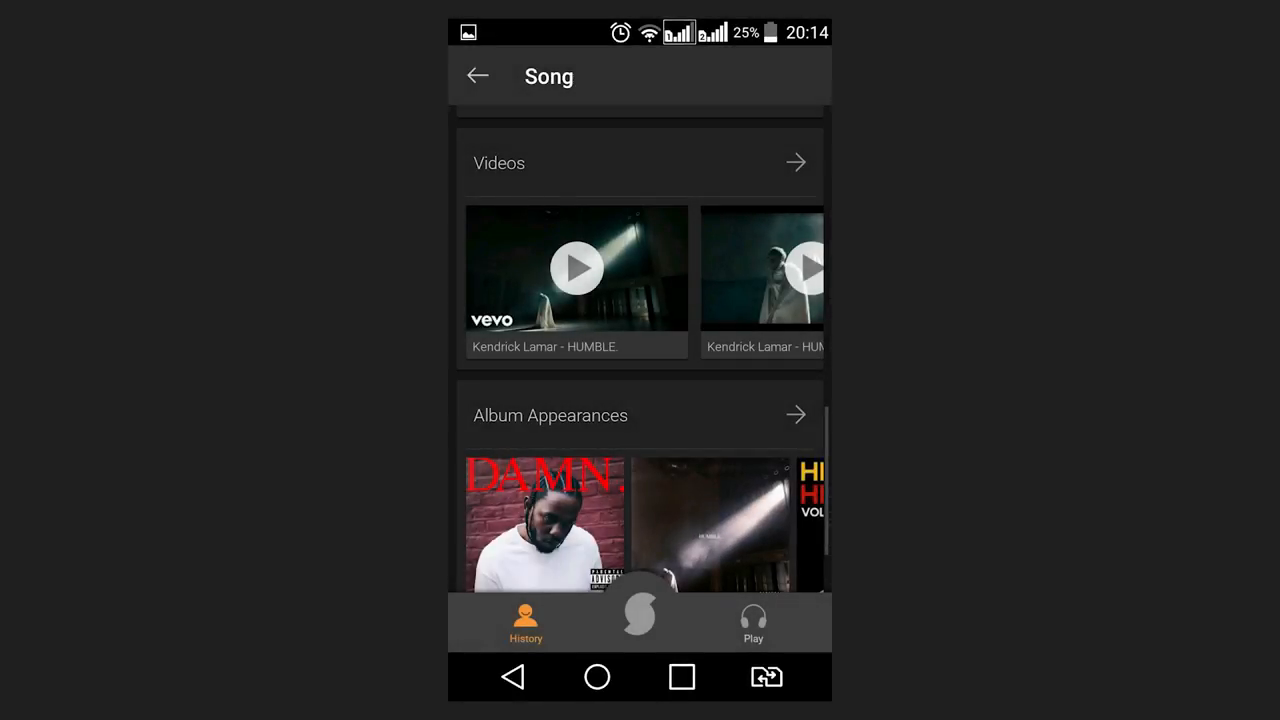